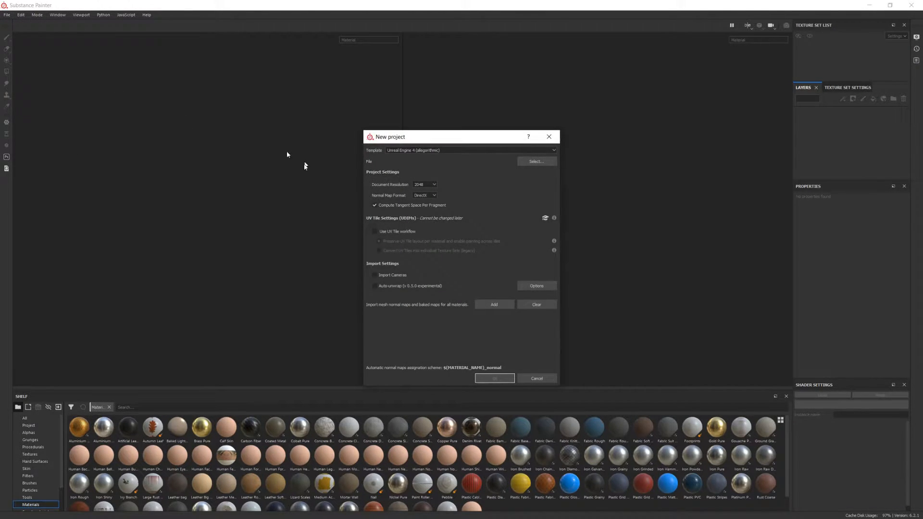
Create the new project using Grass2LP.fbx as the low-poly mesh.
left_click(535, 161)
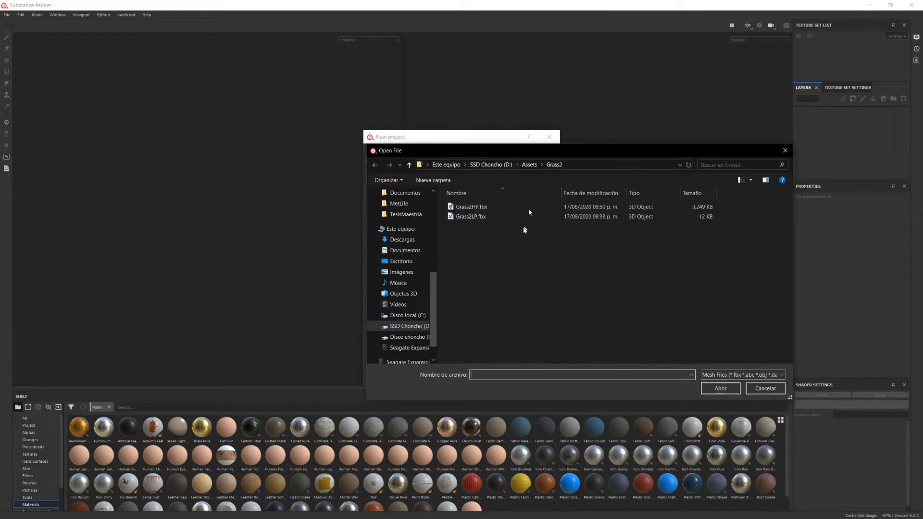
left_click(471, 216)
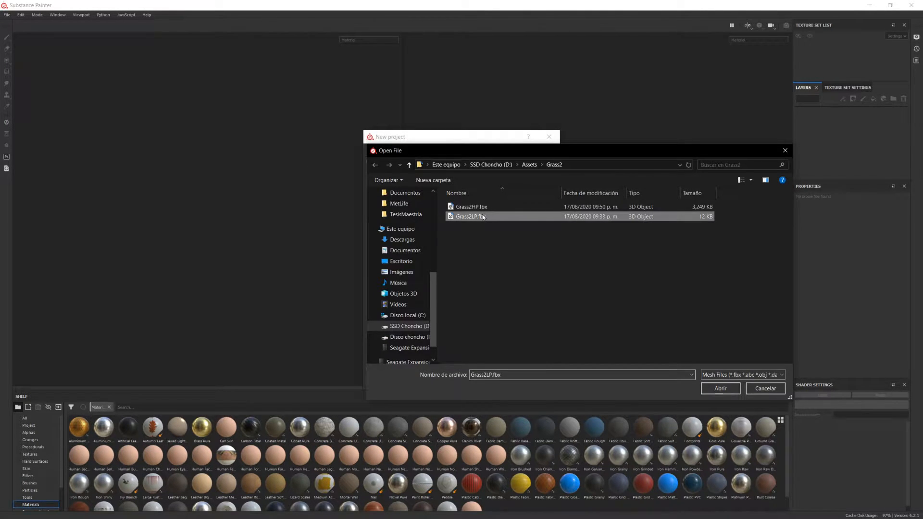
left_click(720, 388)
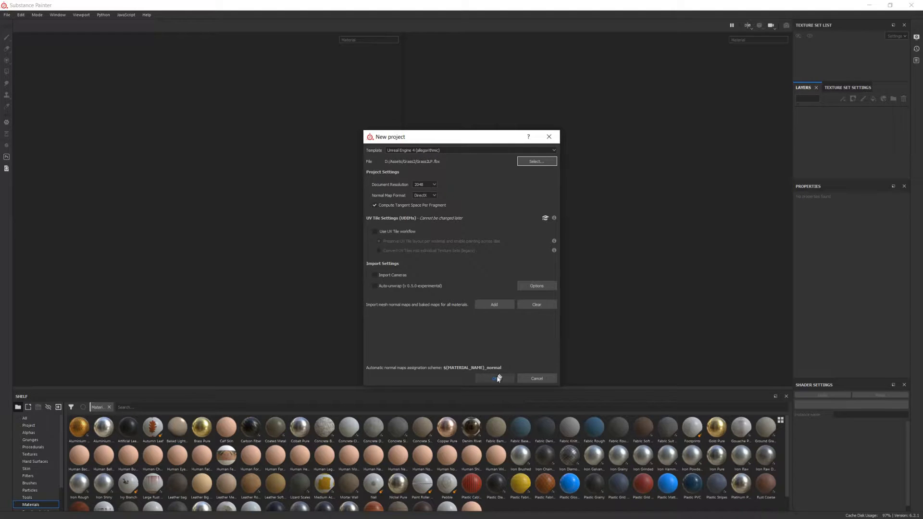
left_click(493, 378)
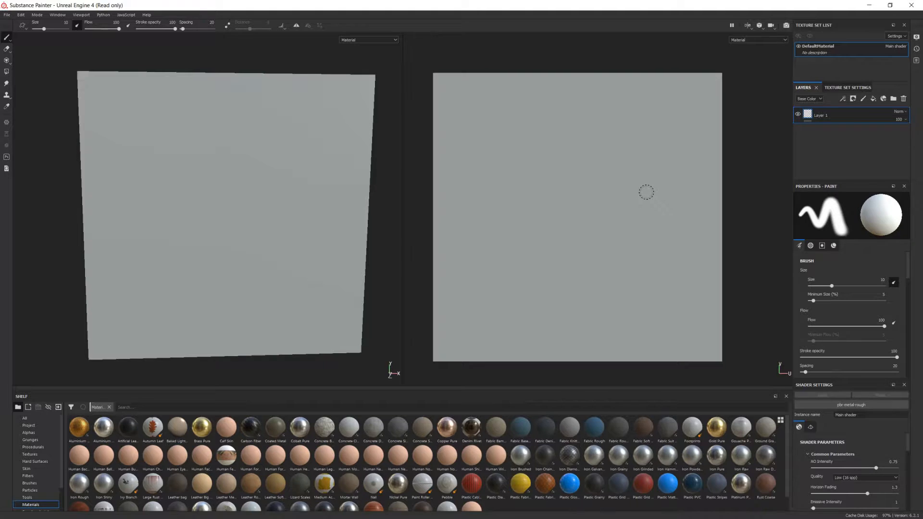
Set the Bake Mesh Maps output size to 2048 and start adding a high-definition mesh.
left_click(847, 87)
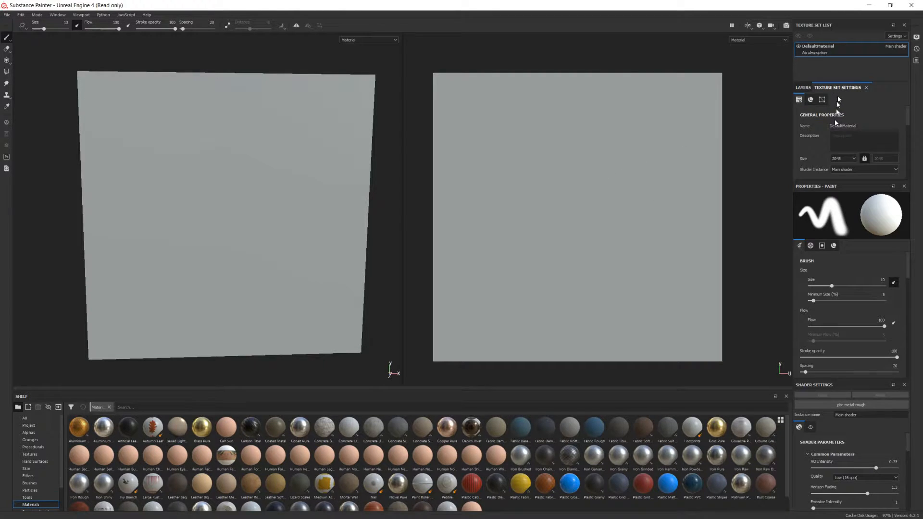
left_click(810, 99)
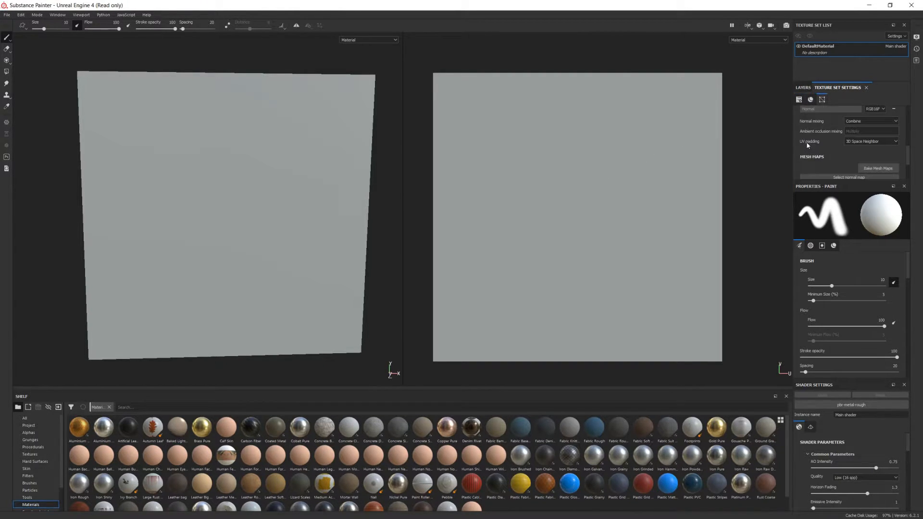
left_click(878, 168)
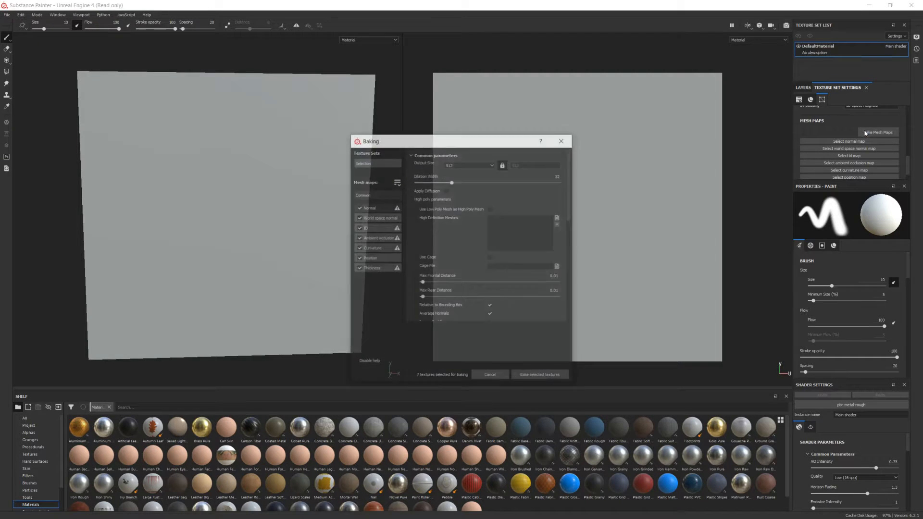
left_click(468, 165)
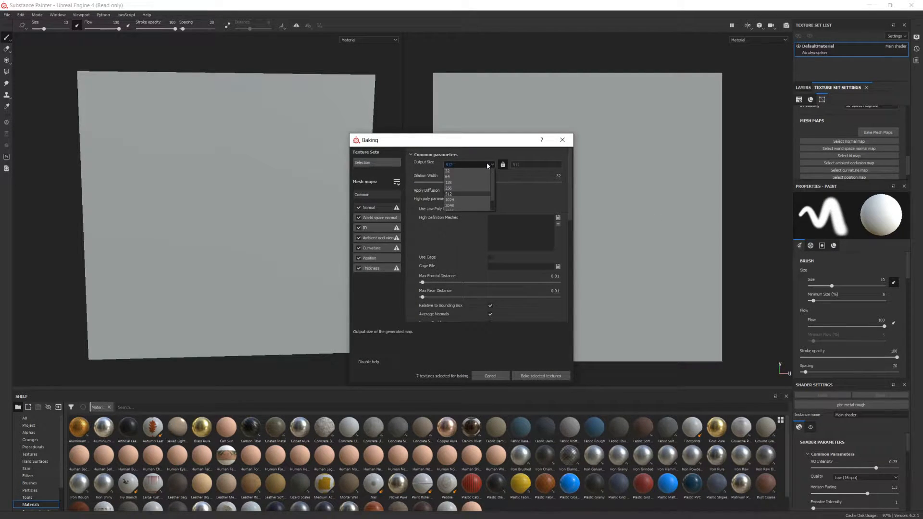
left_click(449, 205)
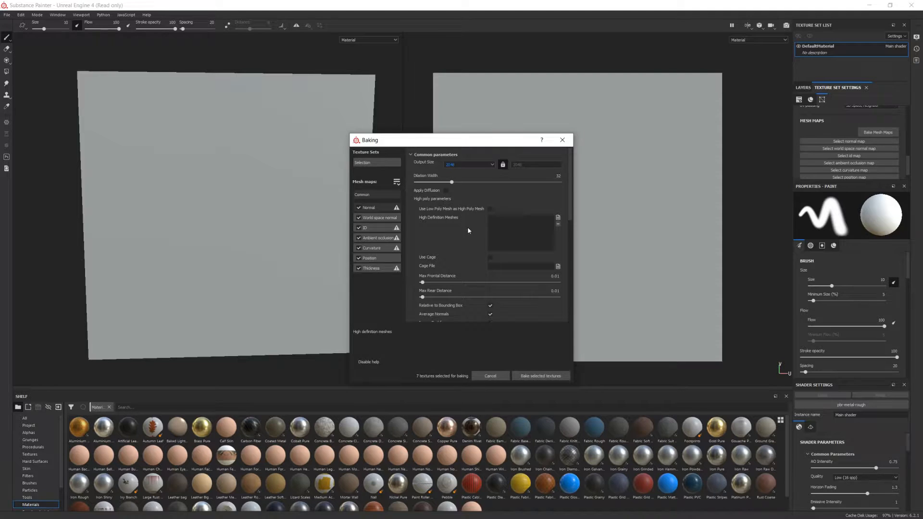
left_click(556, 218)
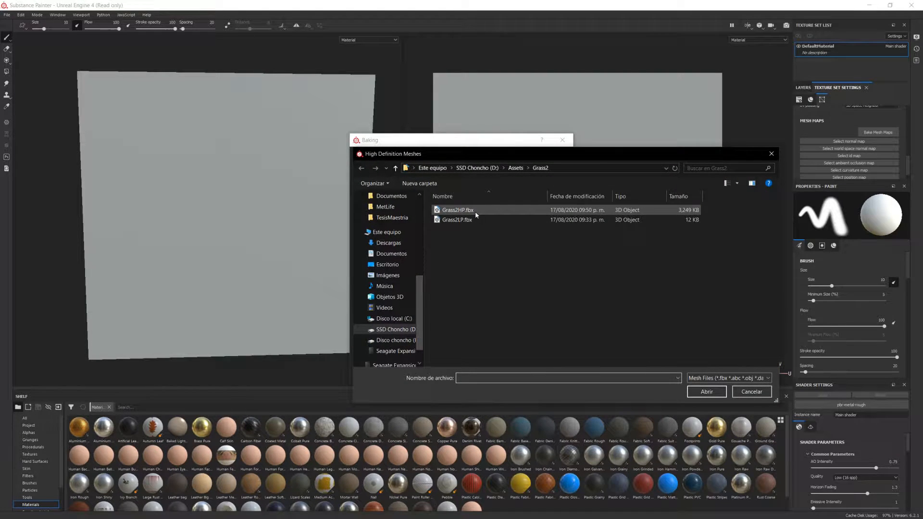
Bake normal, ID and AO maps from Grass2HP.fbx with frontal distance 0.895 and dilation 0.
left_click(706, 391)
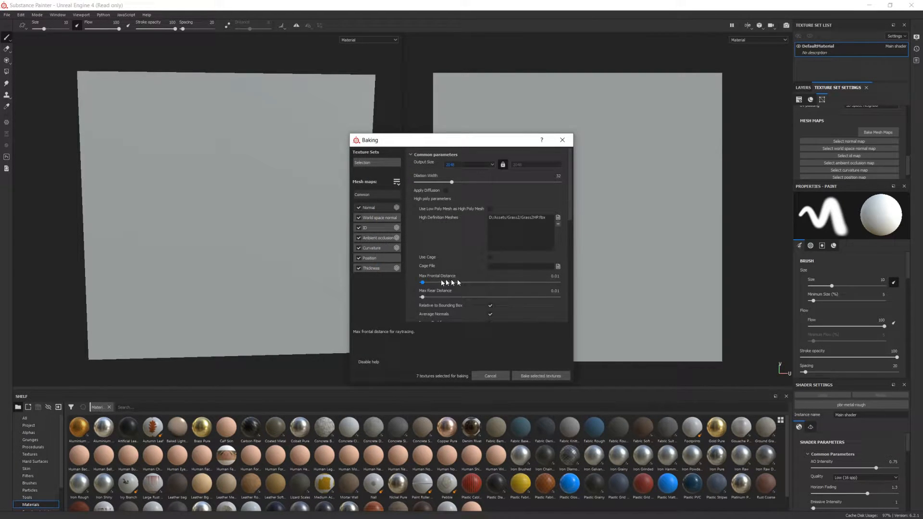
left_click_drag(422, 283, 535, 283)
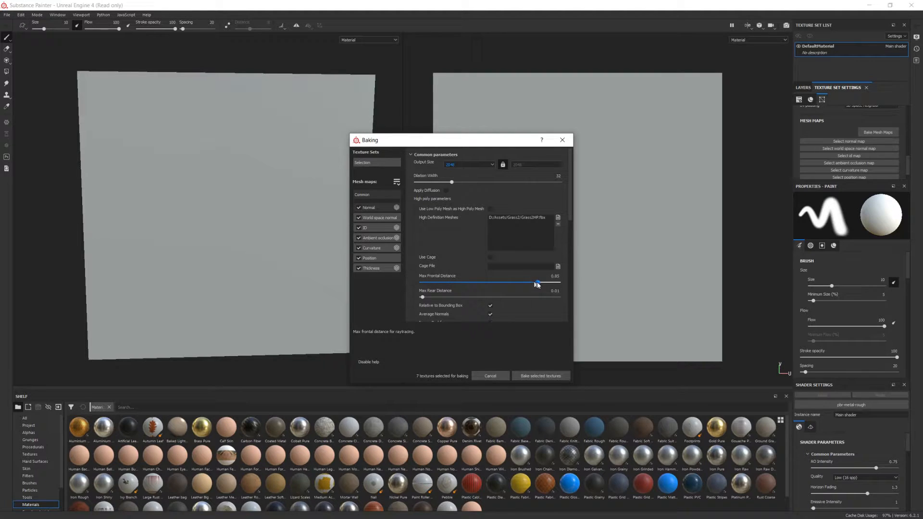
left_click_drag(535, 284, 542, 284)
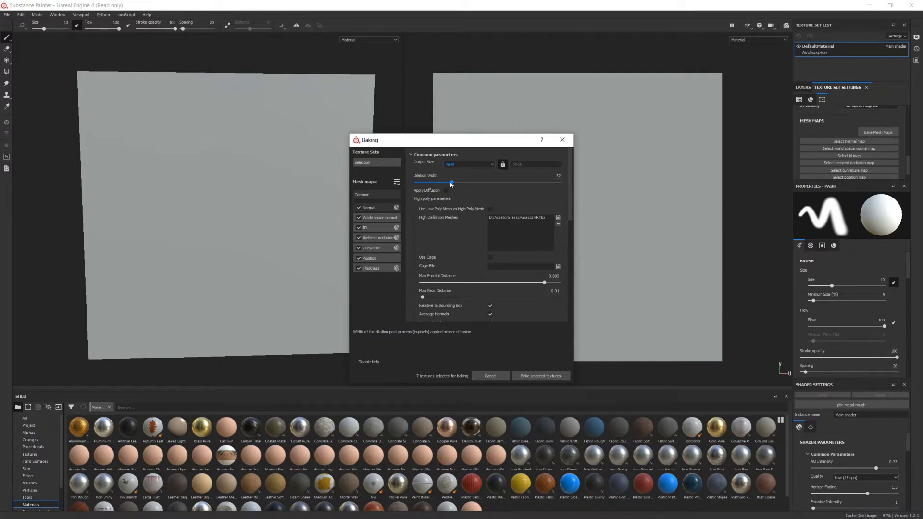
left_click_drag(451, 181, 415, 181)
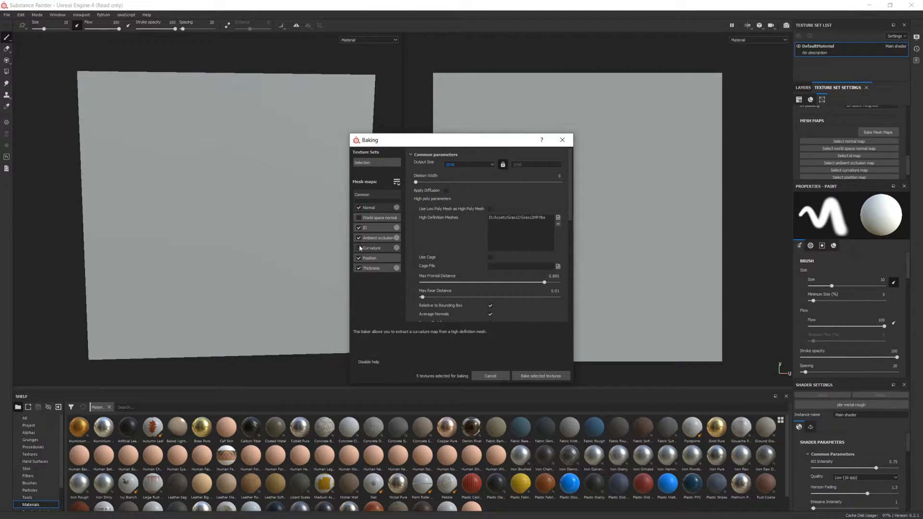
left_click(359, 248)
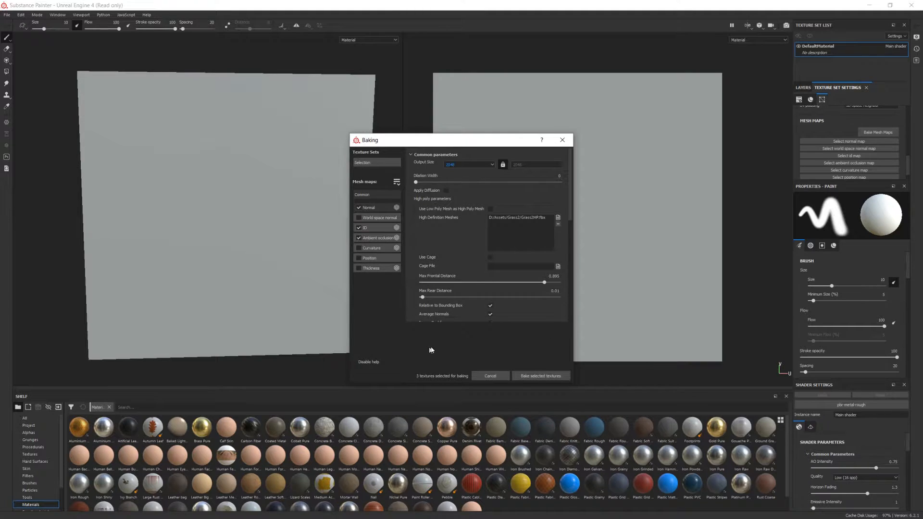
left_click(540, 375)
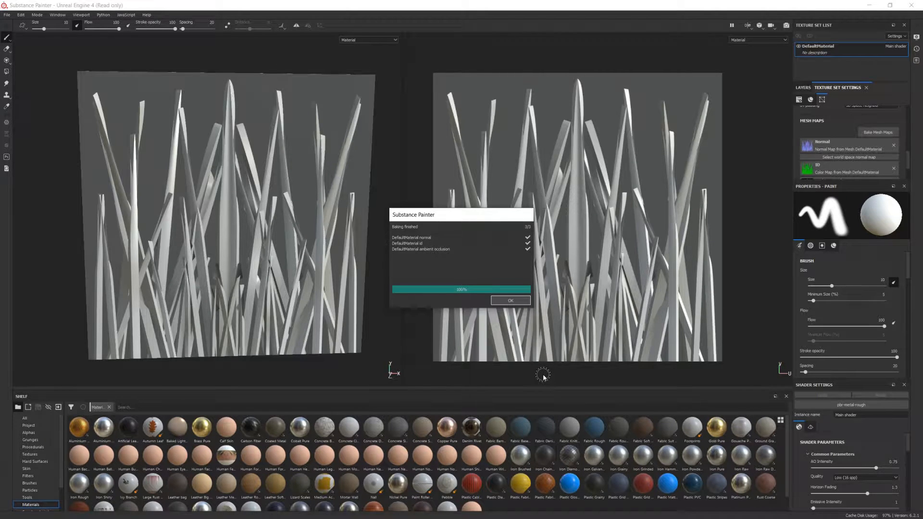
Confirm the Baking finished report and return to the layer stack.
left_click(509, 300)
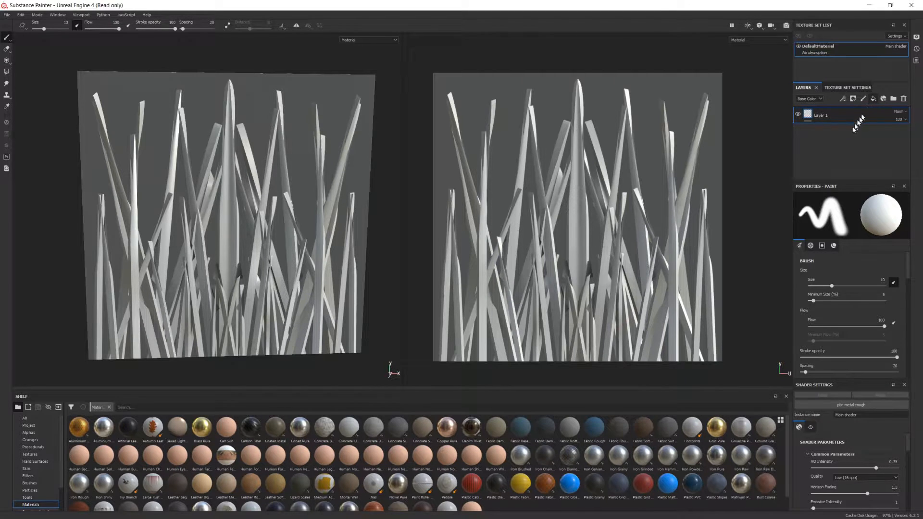
Add an Opacity channel and a fill layer affecting only opacity, set to 0.
left_click(853, 98)
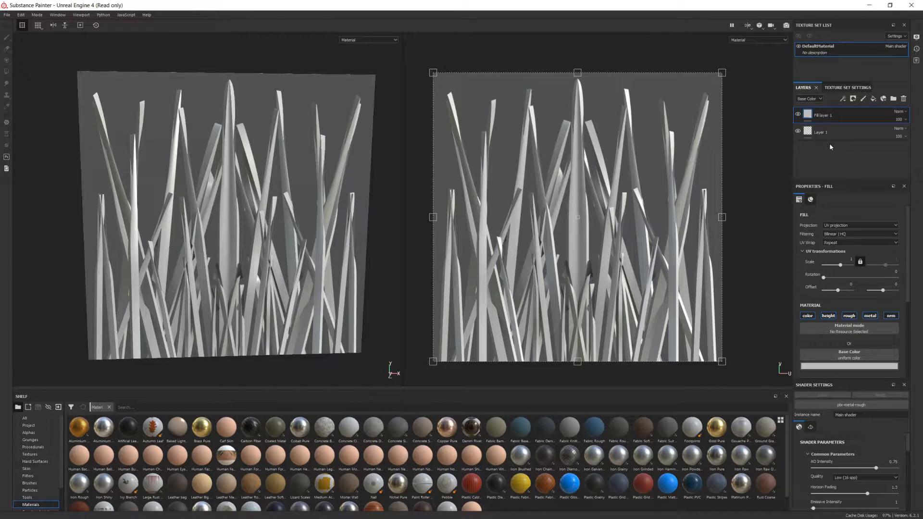
left_click(828, 315)
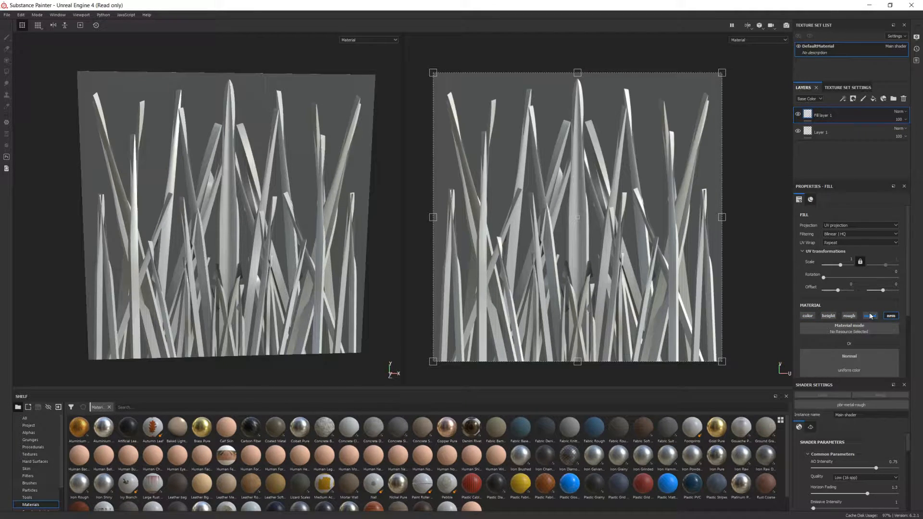
left_click(837, 87)
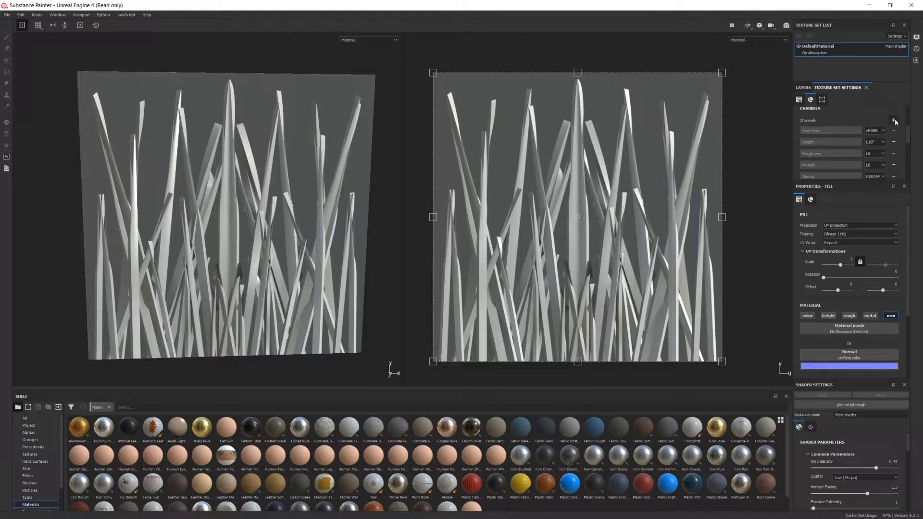
left_click(893, 120)
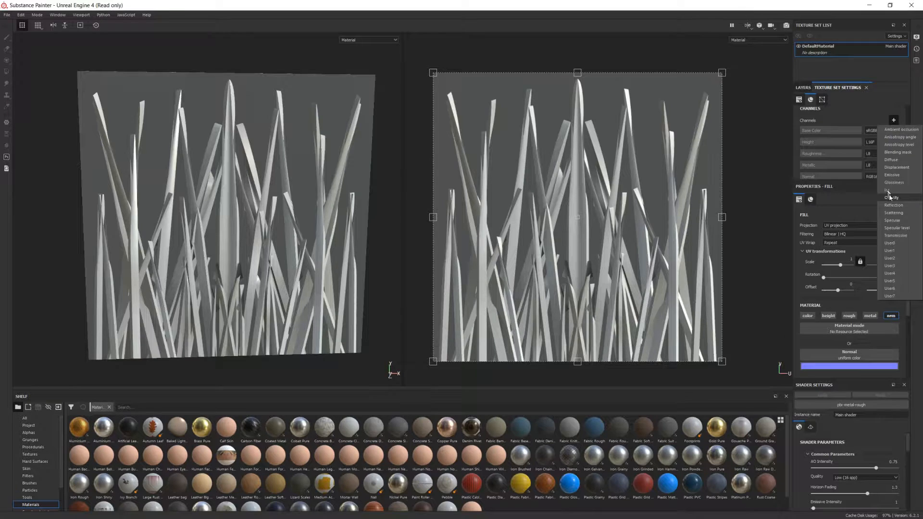
left_click(892, 198)
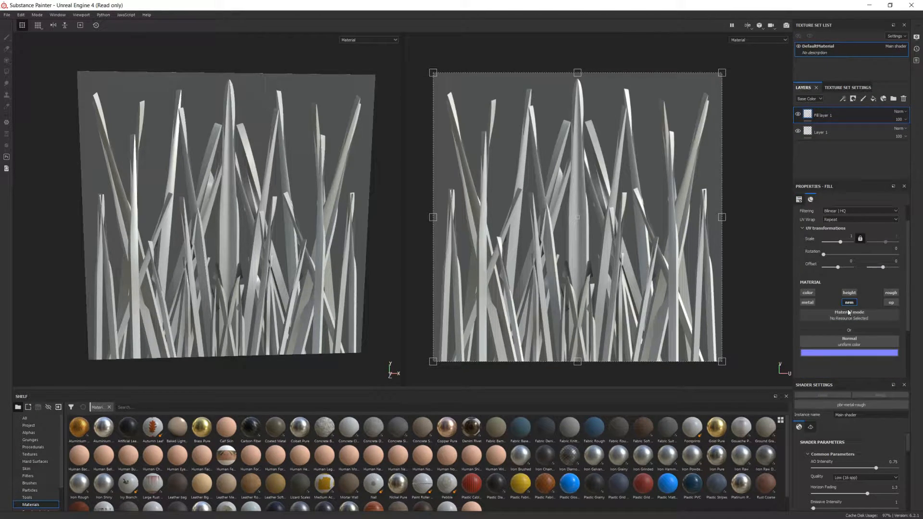
left_click(890, 302)
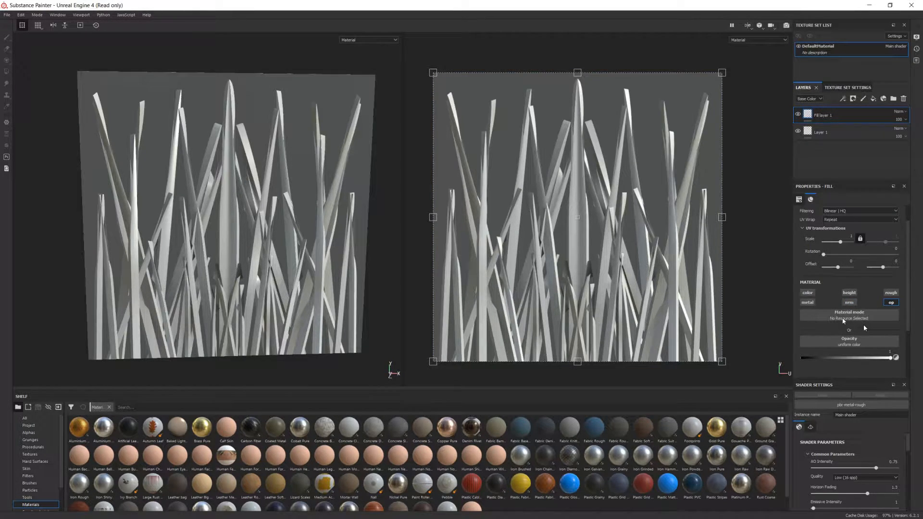
left_click_drag(895, 357, 880, 357)
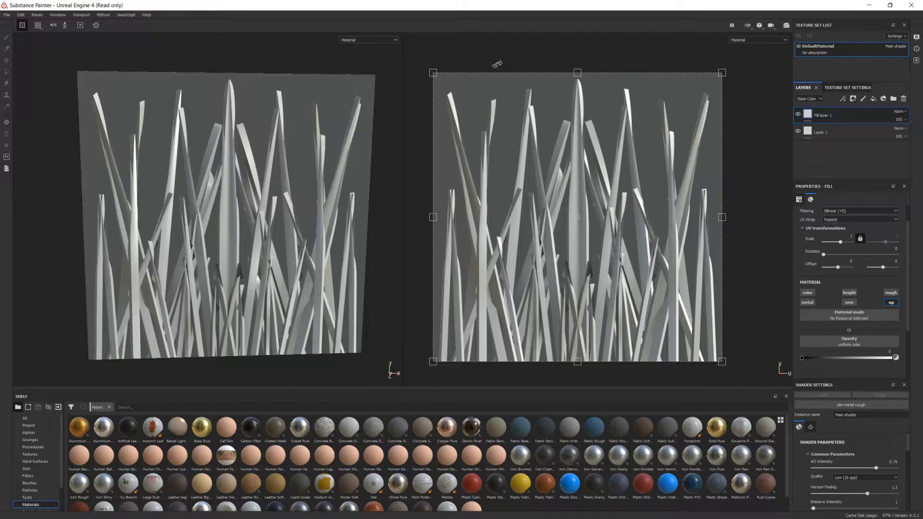
left_click(367, 40)
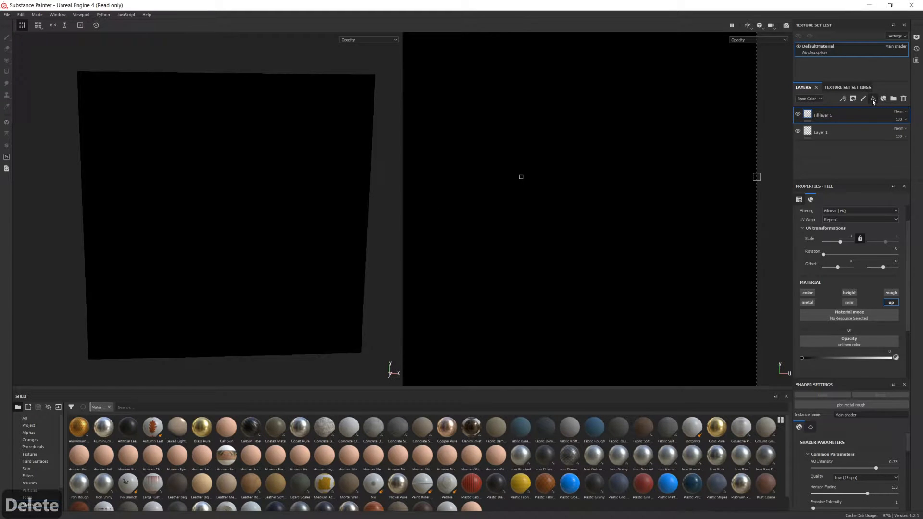
Add a fill layer with a black mask using a colour selection of the green blade ID colour.
left_click(873, 98)
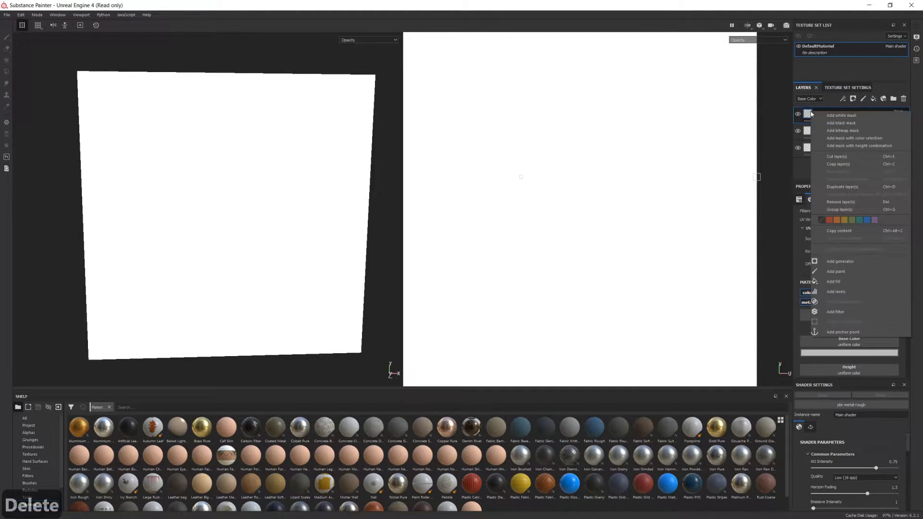
left_click(841, 123)
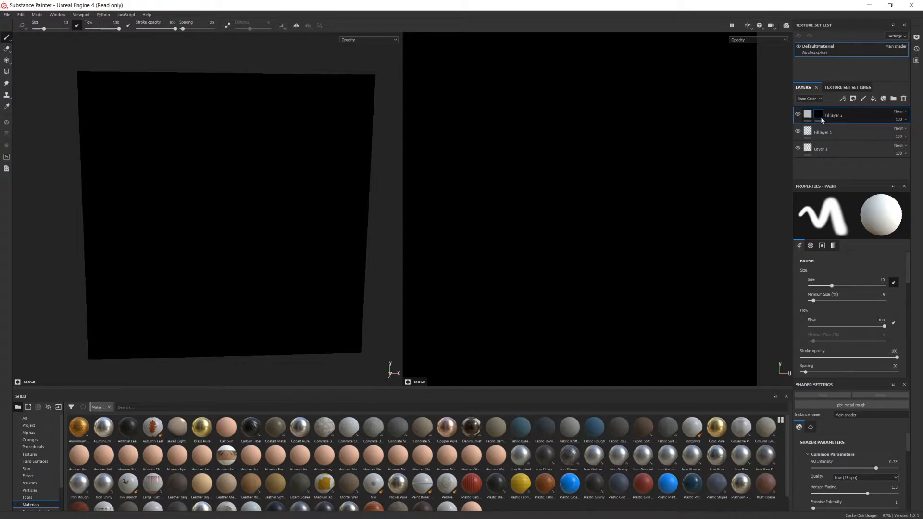
right_click(818, 114)
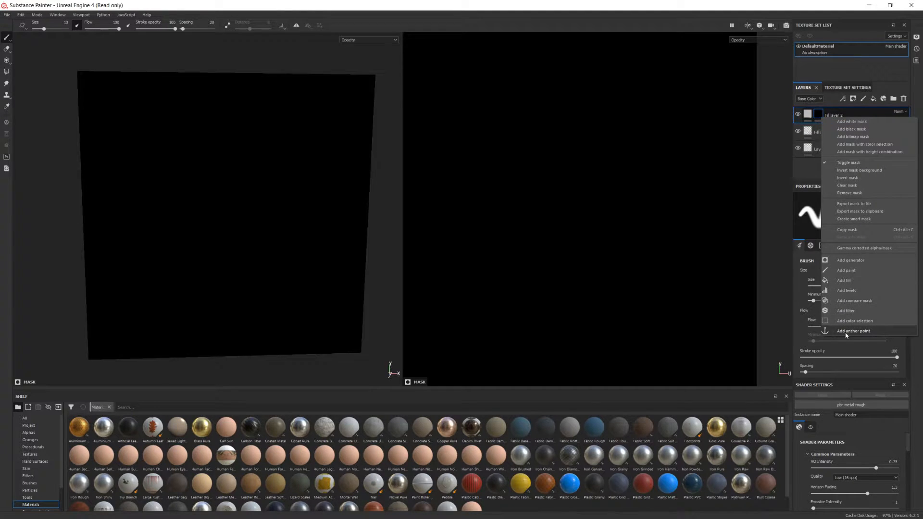
left_click(854, 320)
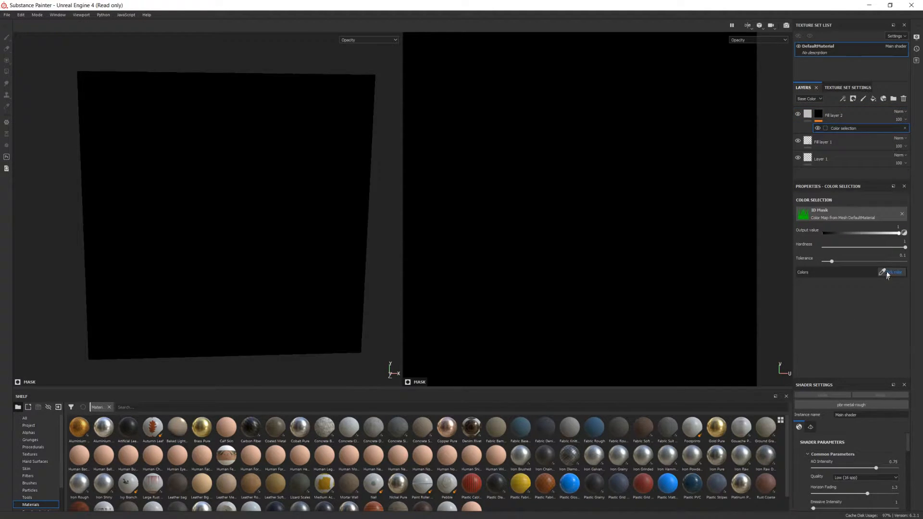
left_click(890, 272)
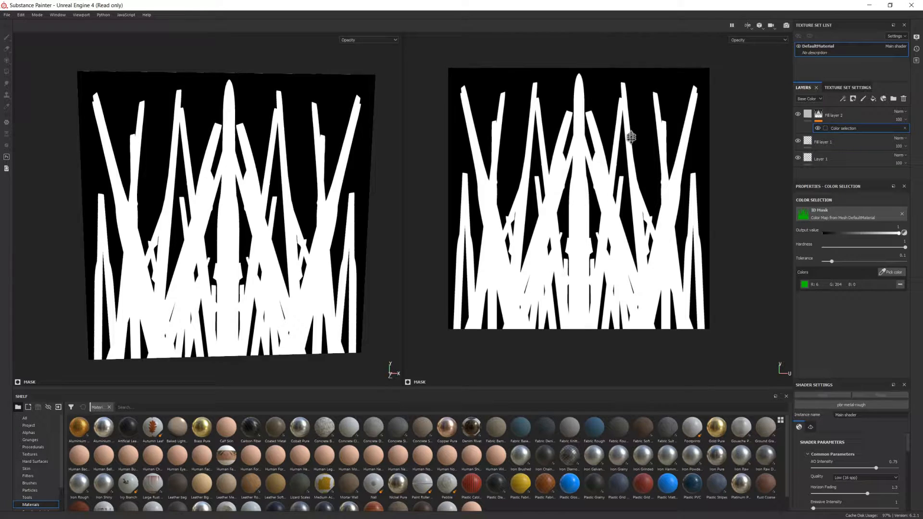
left_click(368, 40)
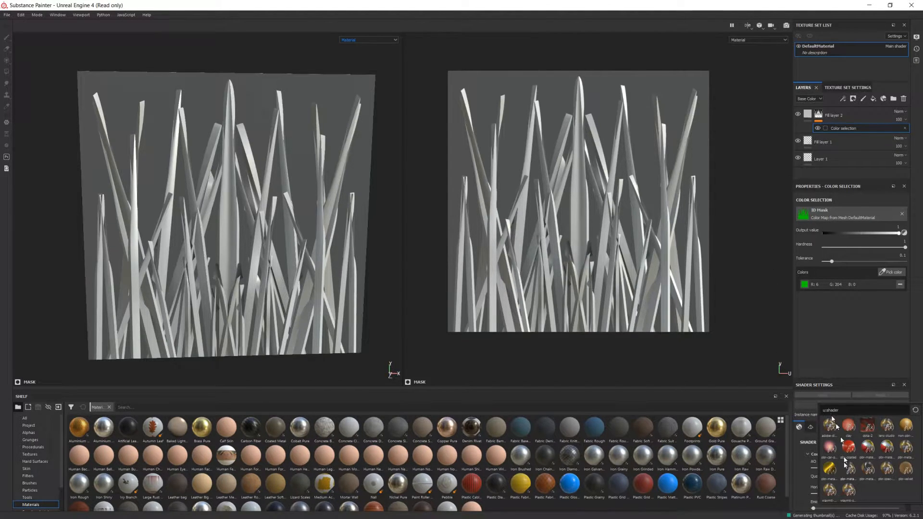
mouse_move(849, 470)
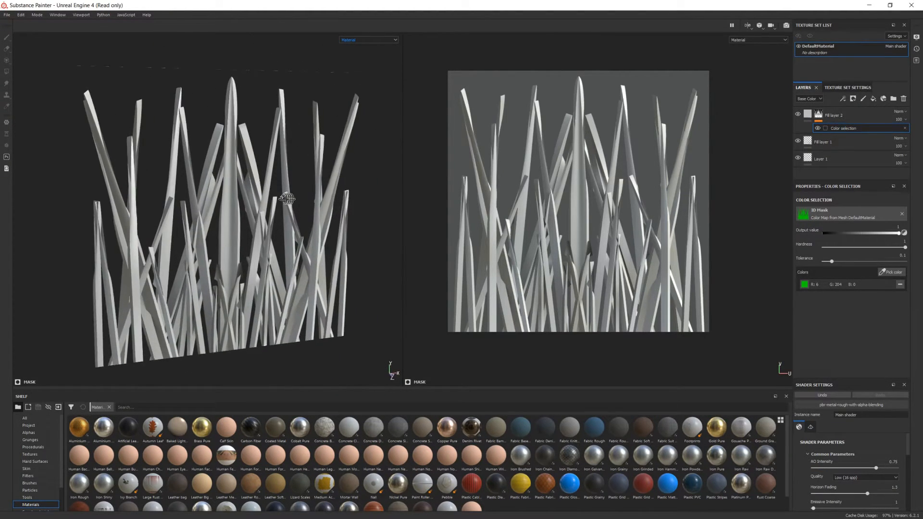
Orbit the grass card to check the alpha-blended transparency.
left_click_drag(289, 200, 276, 200)
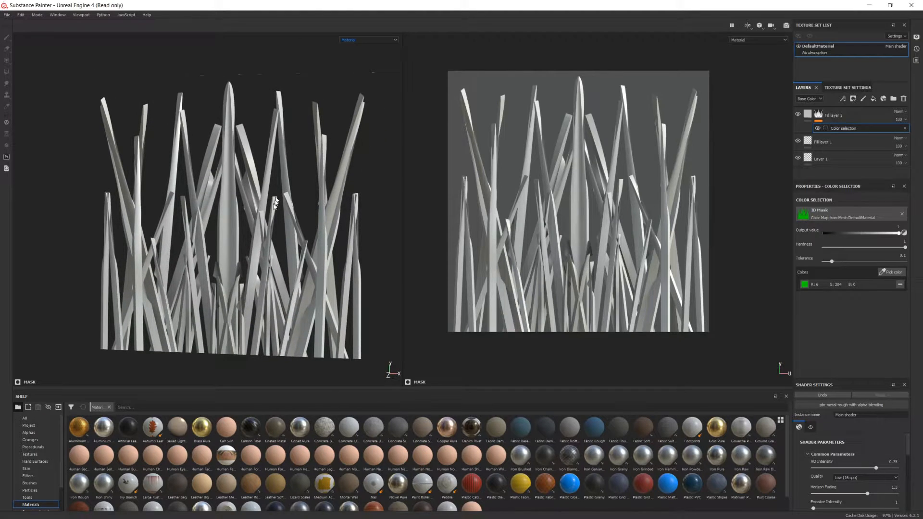
mouse_move(304, 223)
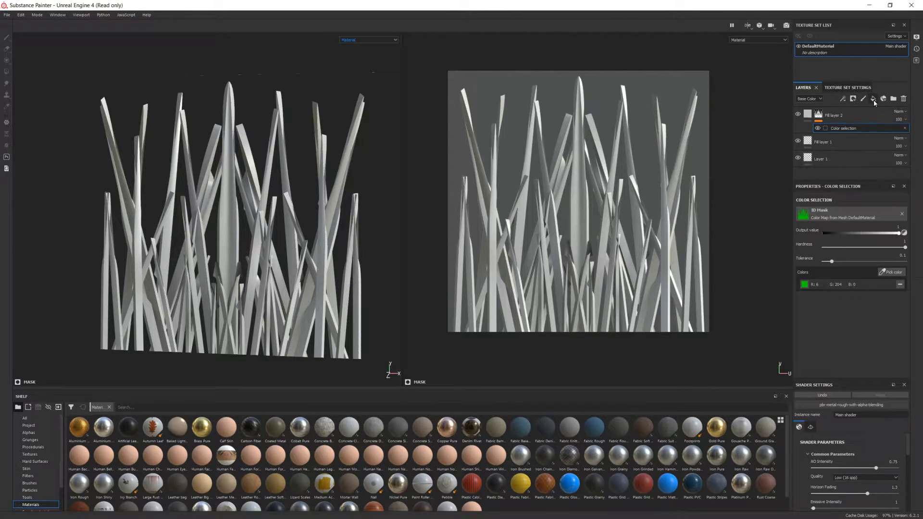
Add a fill layer with a dark green Base Color tinting the grass blades.
left_click(853, 98)
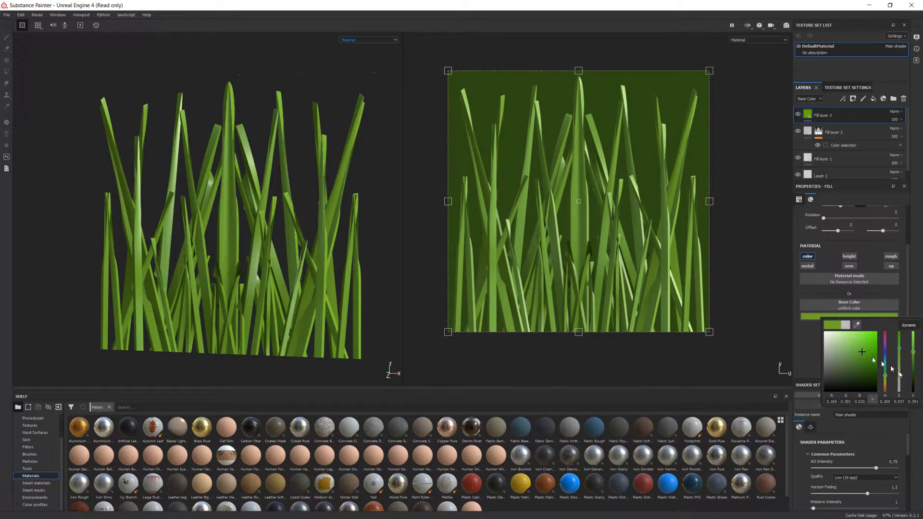
left_click_drag(862, 351, 873, 355)
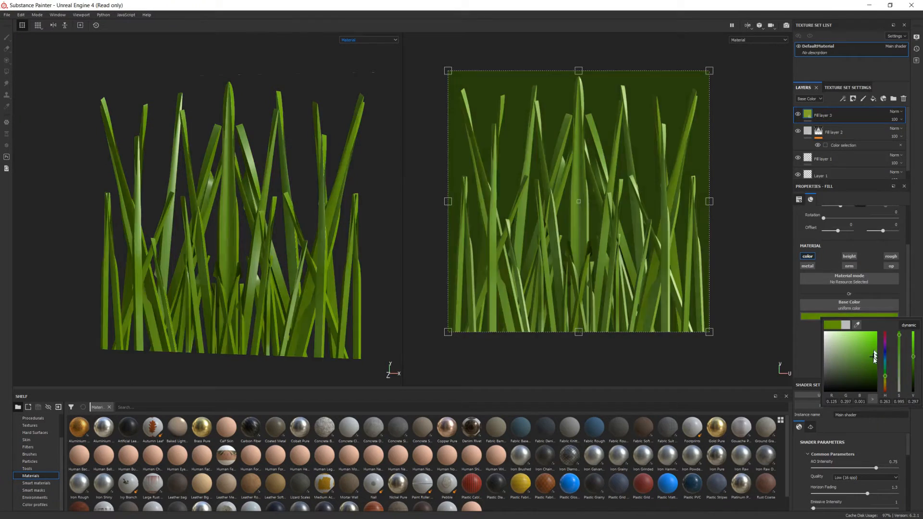
left_click_drag(874, 357, 874, 369)
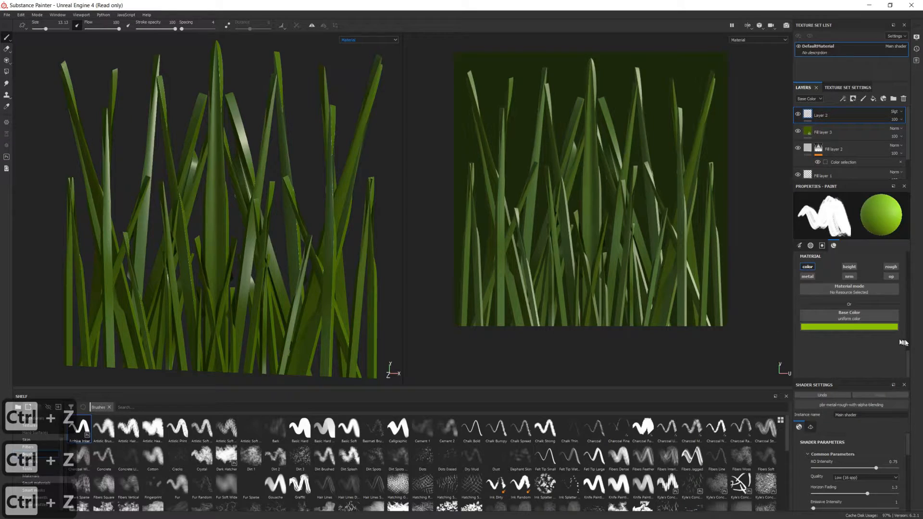
Paint light green highlight strokes along the grass blades, undoing unwanted ones.
left_click(849, 327)
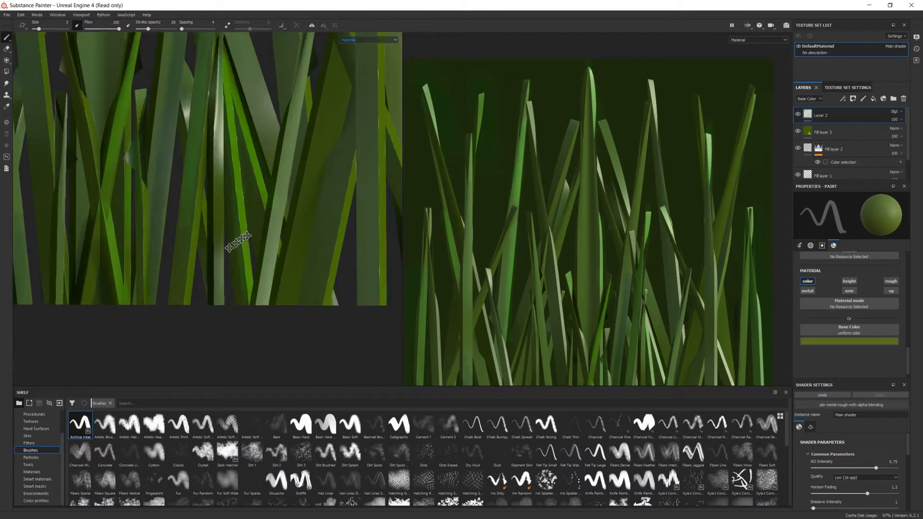
left_click_drag(238, 241, 215, 189)
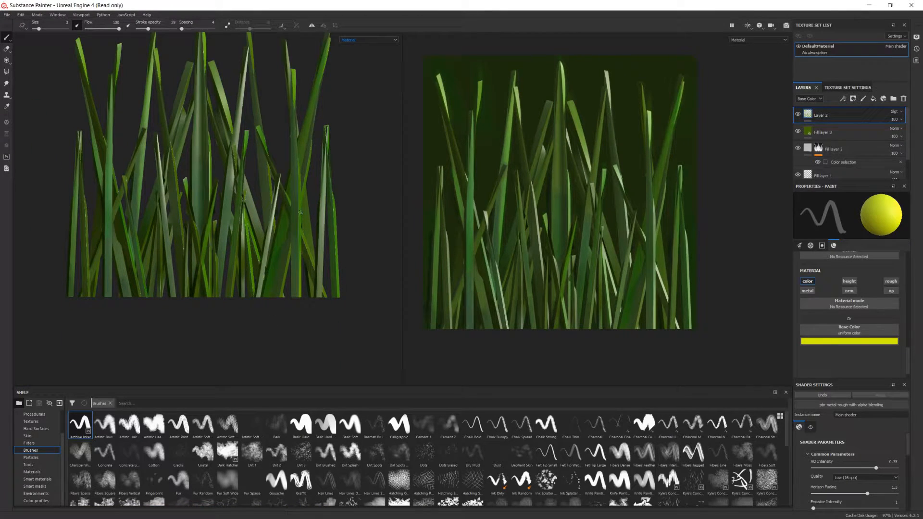
key("ctrl+z")
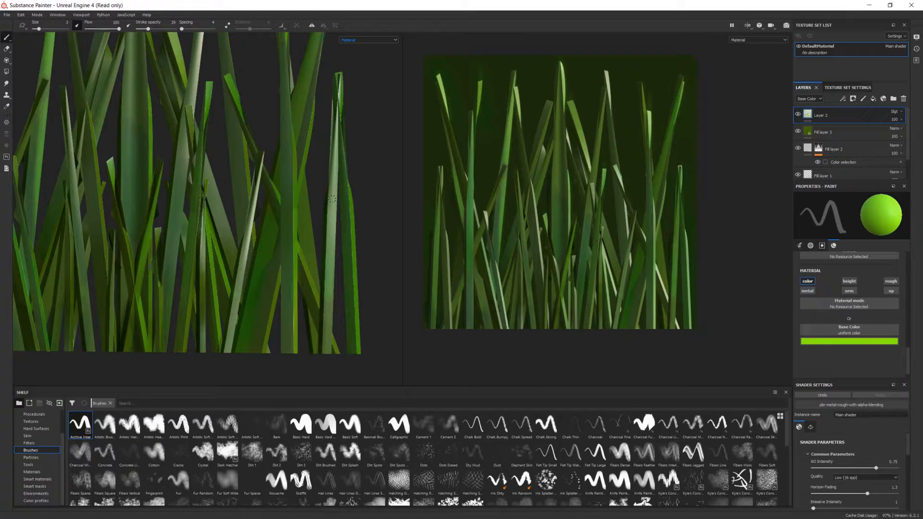
key("ctrl+z")
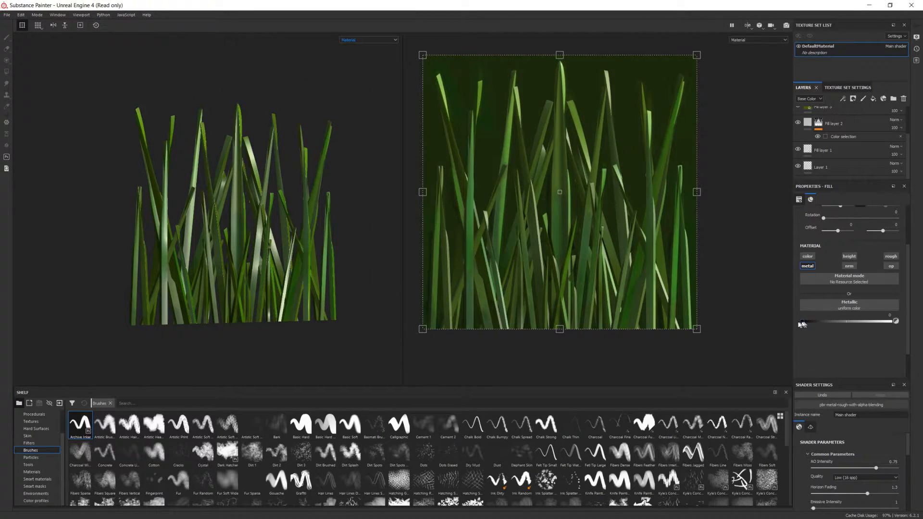
Set the fill layer's Metallic value to 0 so the grass is non-metallic.
left_click_drag(800, 320, 811, 321)
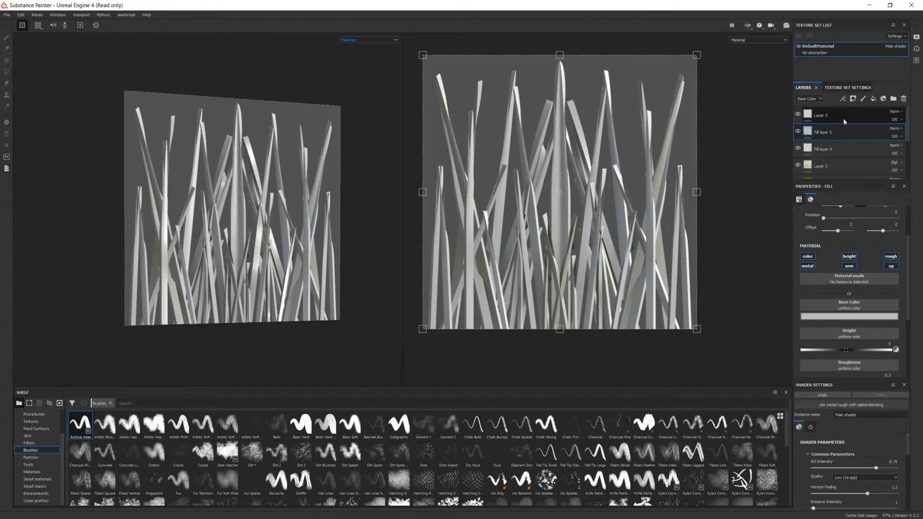
Restrict fill layer 5 to the roughness channel at about 0.69, then return to the top paint layer.
left_click(807, 266)
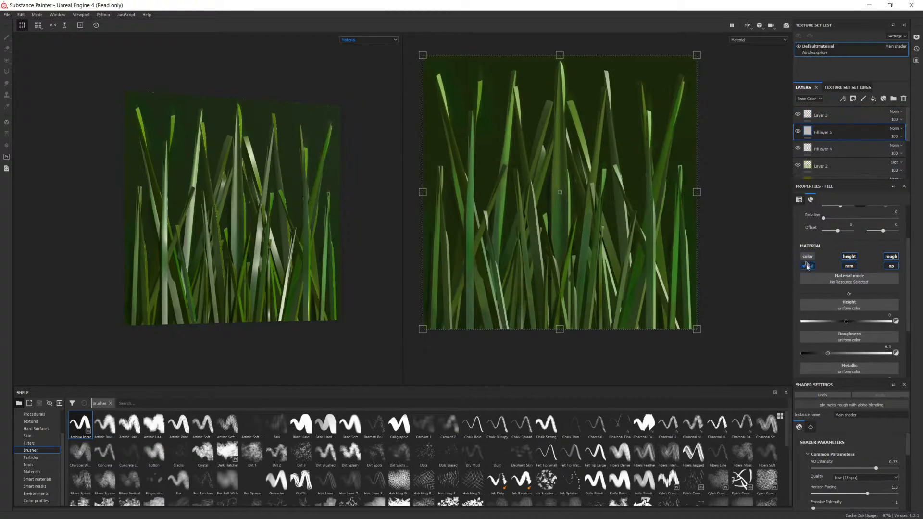
left_click(891, 256)
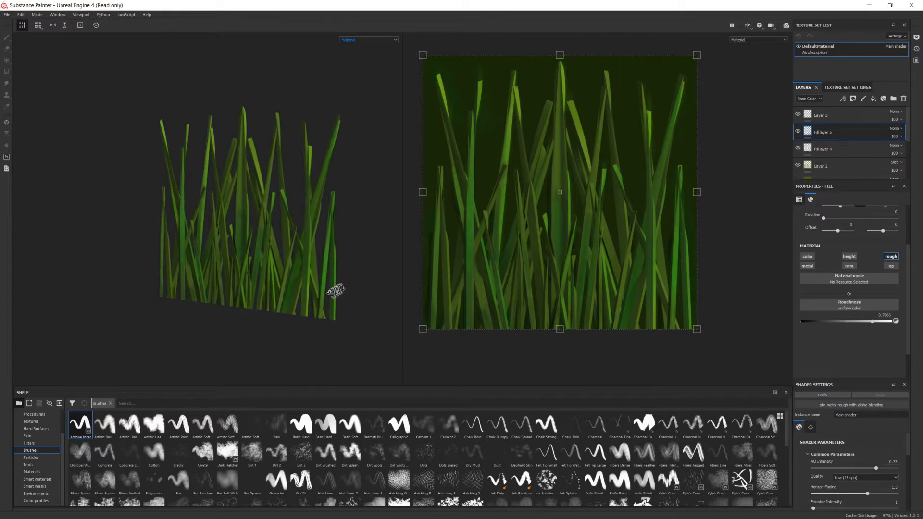
left_click_drag(889, 321, 874, 321)
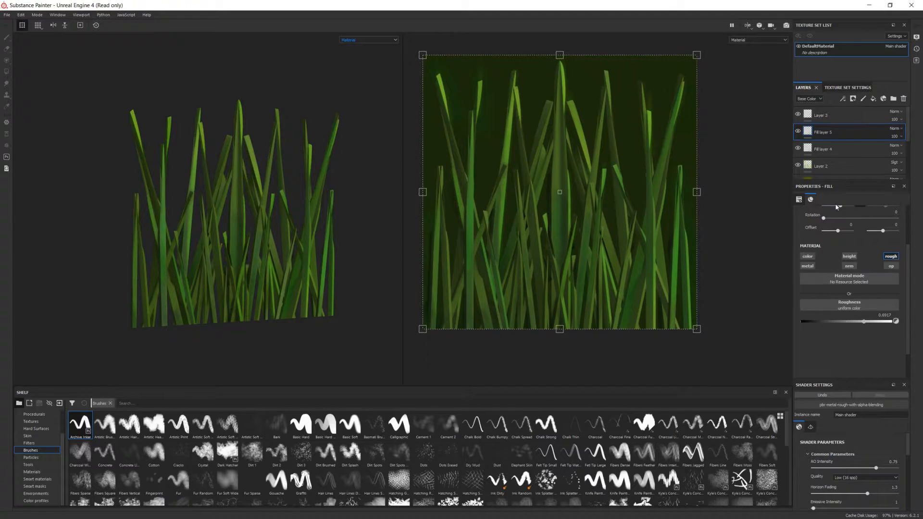
left_click(821, 116)
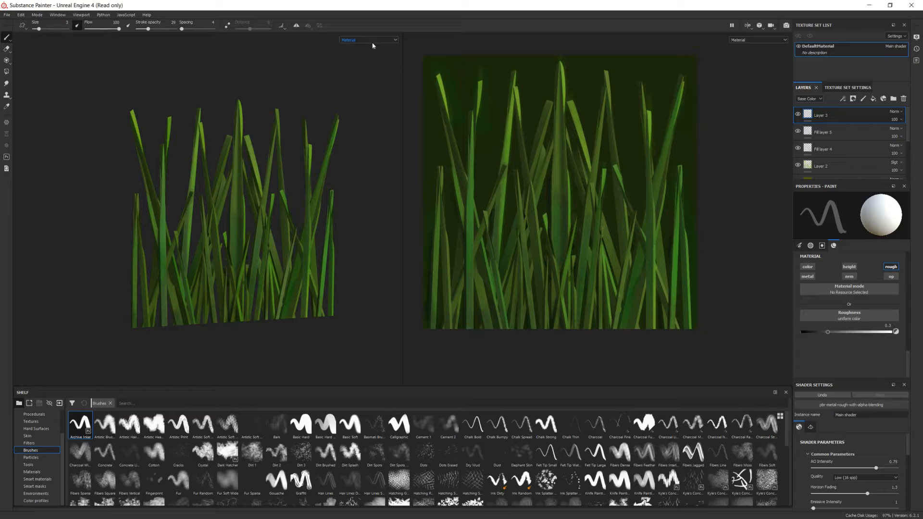
View the roughness channel alone and choose a particle brush preset for a final pass.
left_click(367, 40)
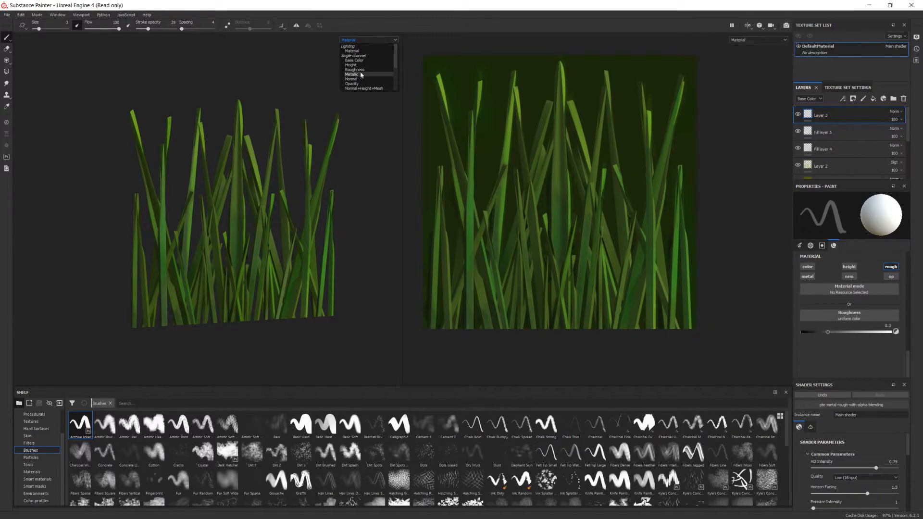
left_click(353, 69)
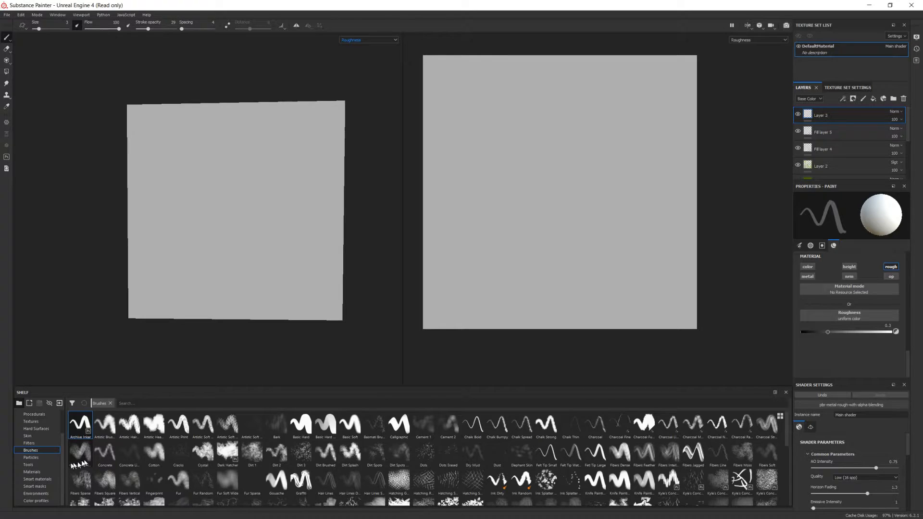
left_click(31, 457)
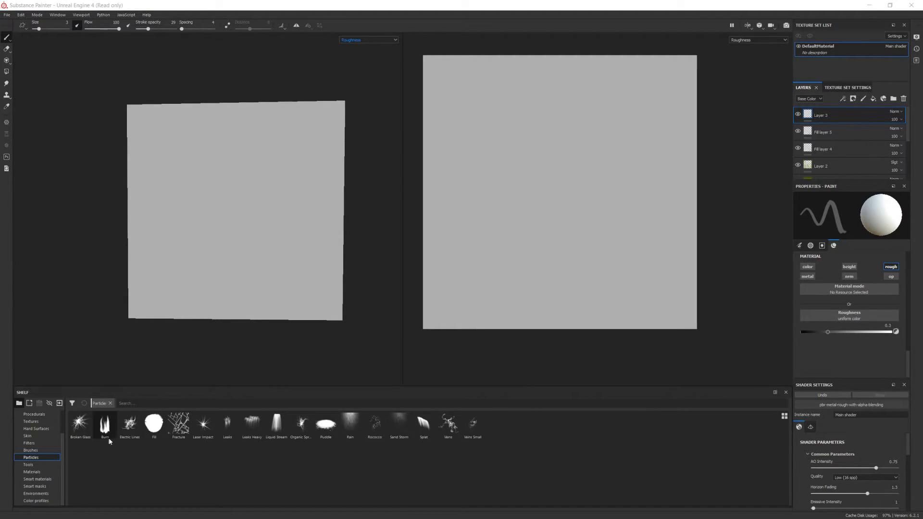
left_click(348, 423)
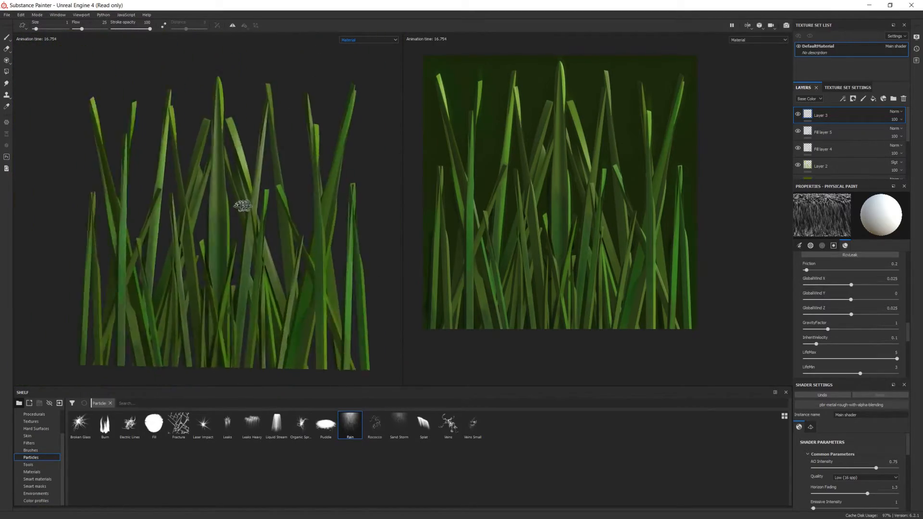
Return to material view and bring up Export Textures with the Unreal Engine 4 packed PNG template.
left_click(369, 39)
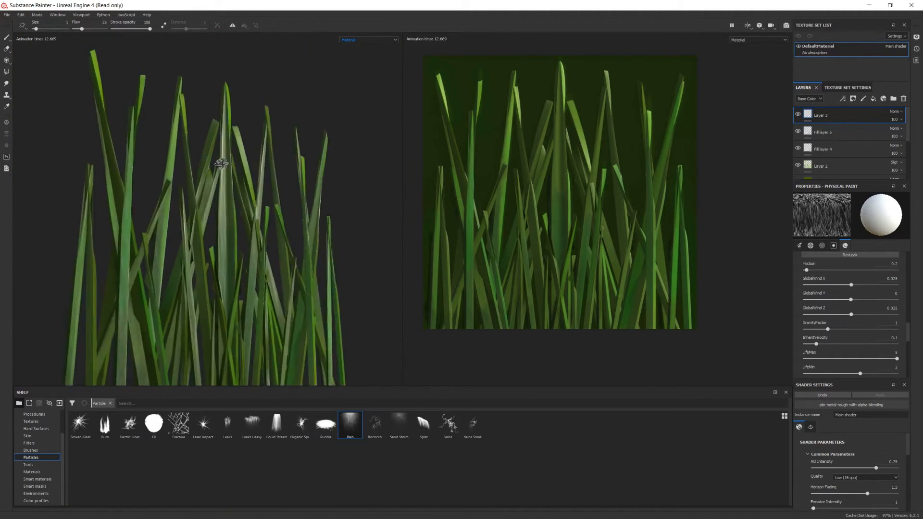
left_click(823, 148)
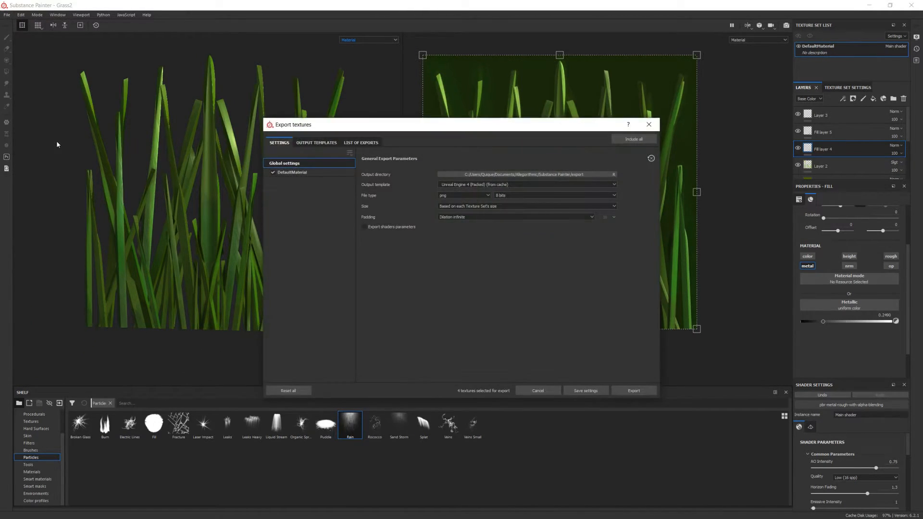
left_click(633, 390)
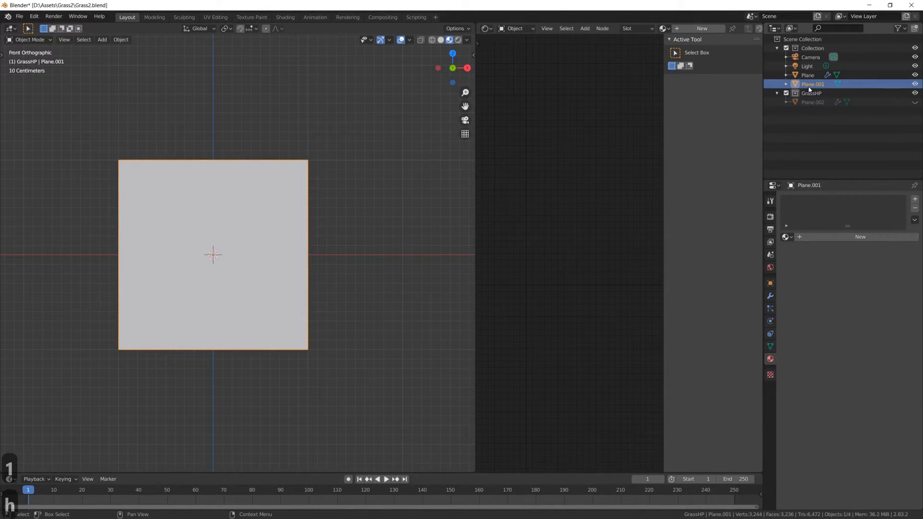
Rename Plane.001 to GrassLP and create a new node material for it.
double_click(813, 83)
type("GrassLP")
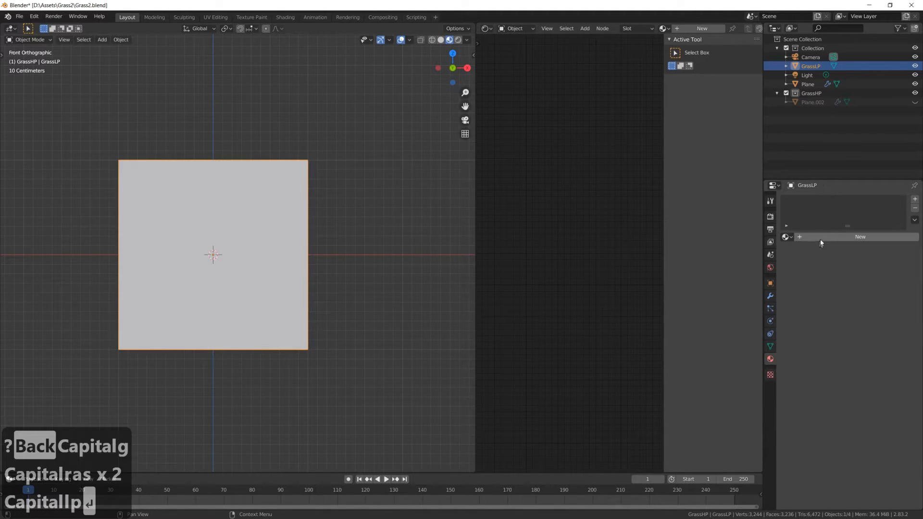
left_click(858, 237)
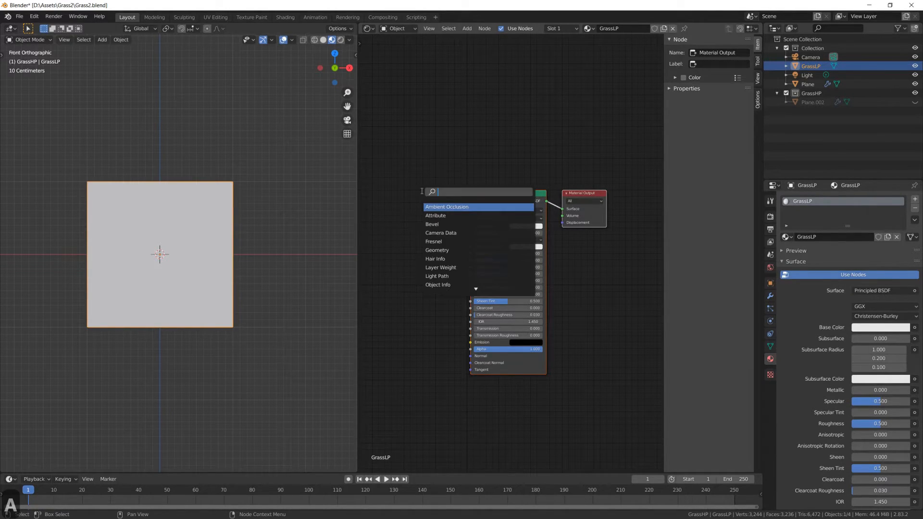
Add an Image Texture node loaded with the exported grass BaseColor png for the GrassLP material.
type("text")
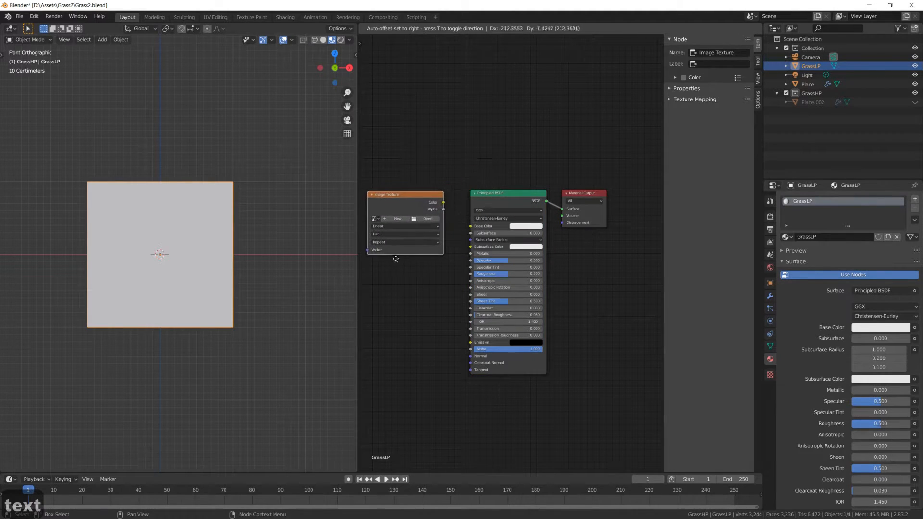
left_click(427, 219)
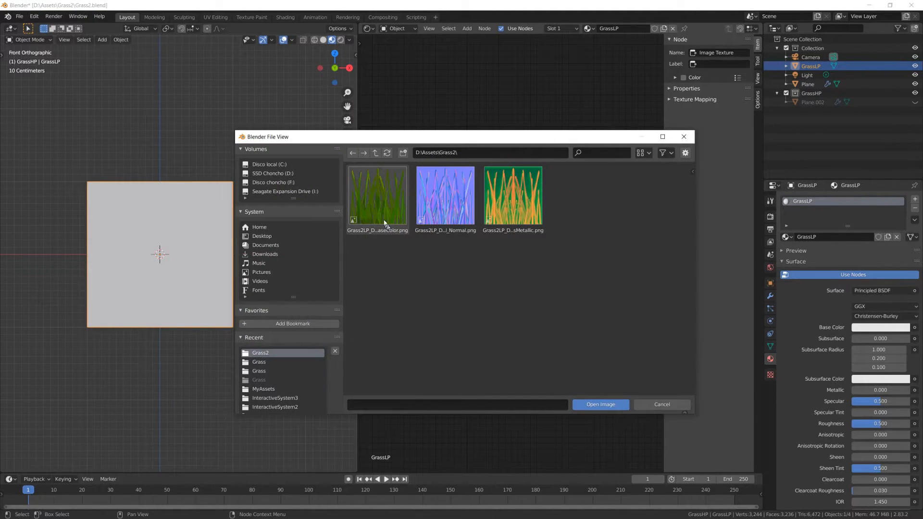
left_click(600, 405)
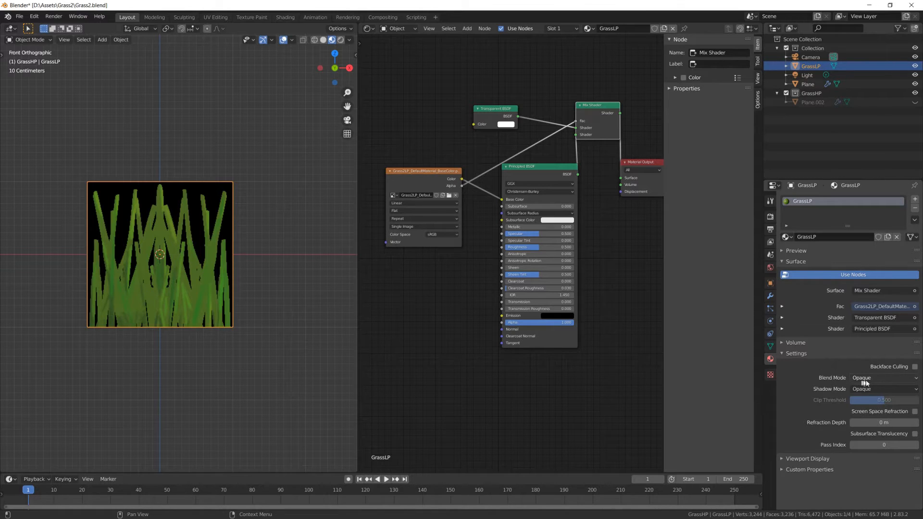
Set the GrassLP material's Blend Mode to Alpha Blend so the card shows see-through grass.
left_click(883, 377)
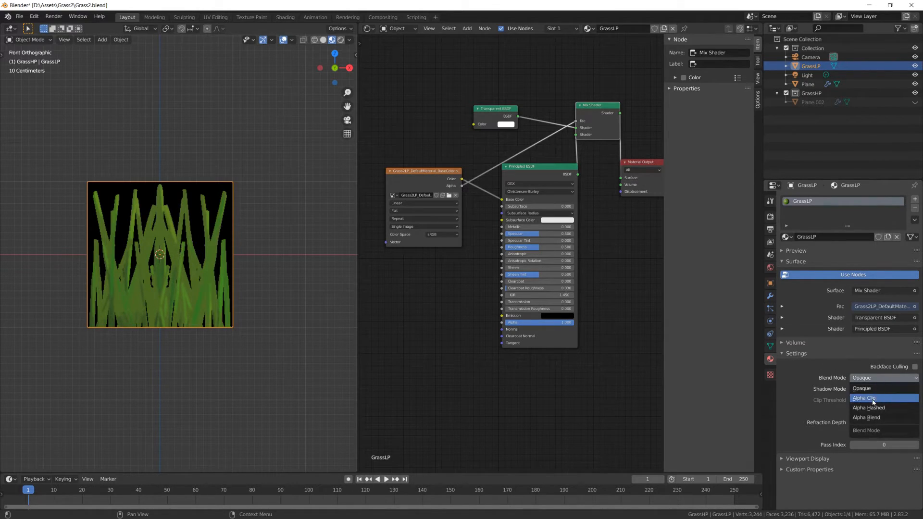
left_click(866, 422)
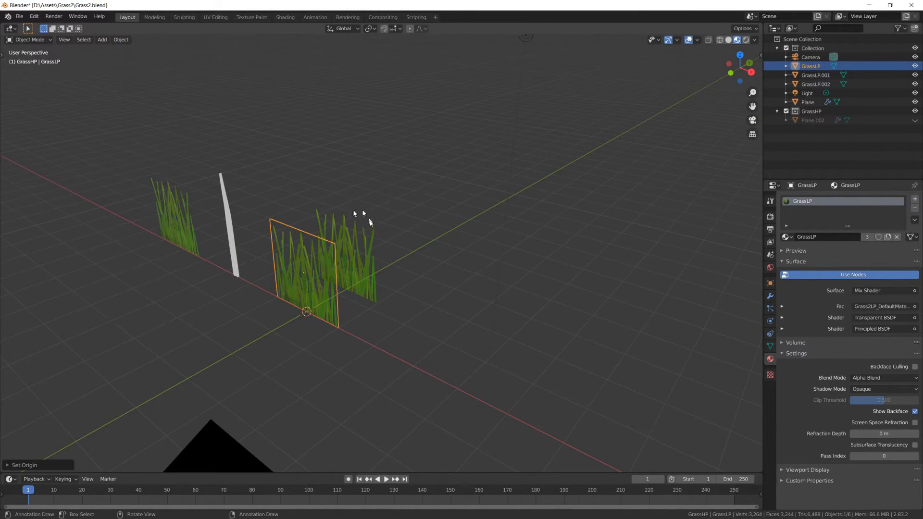
Duplicate and rotate grass cards around the centre and join them into the GrassLP.005 clump.
key("r")
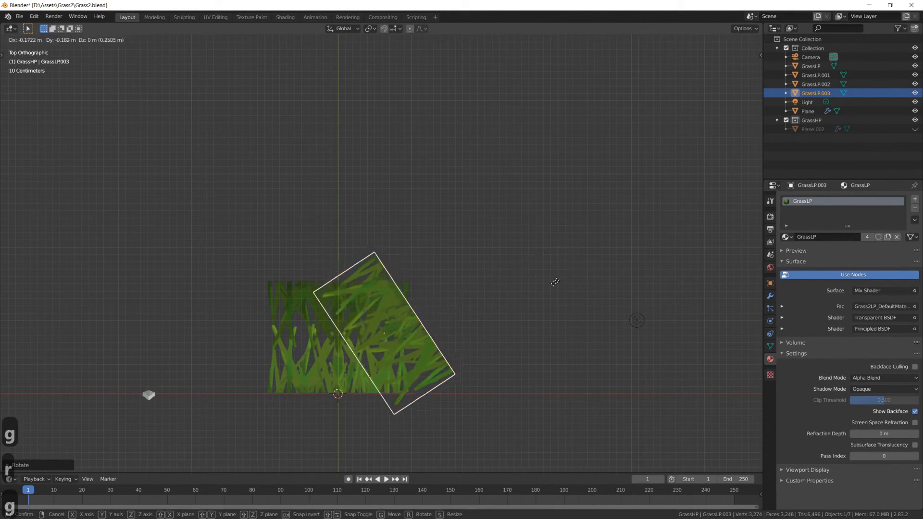
key("escape")
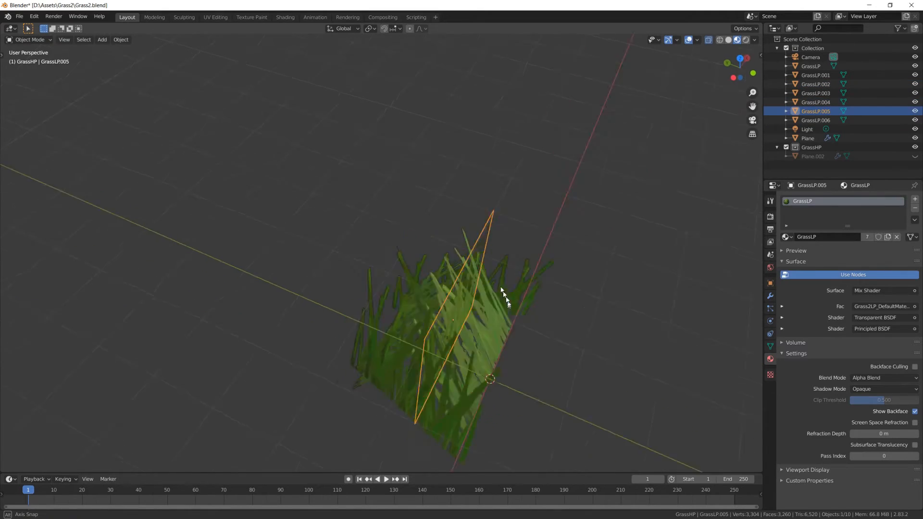
key("r")
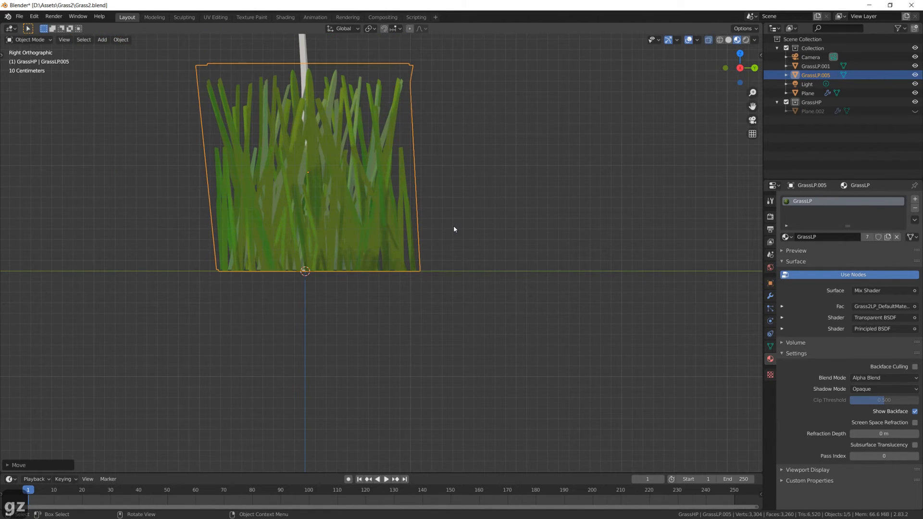
Move the clump down onto the ground along Z and reset its origin via Object > Set Origin.
key("g")
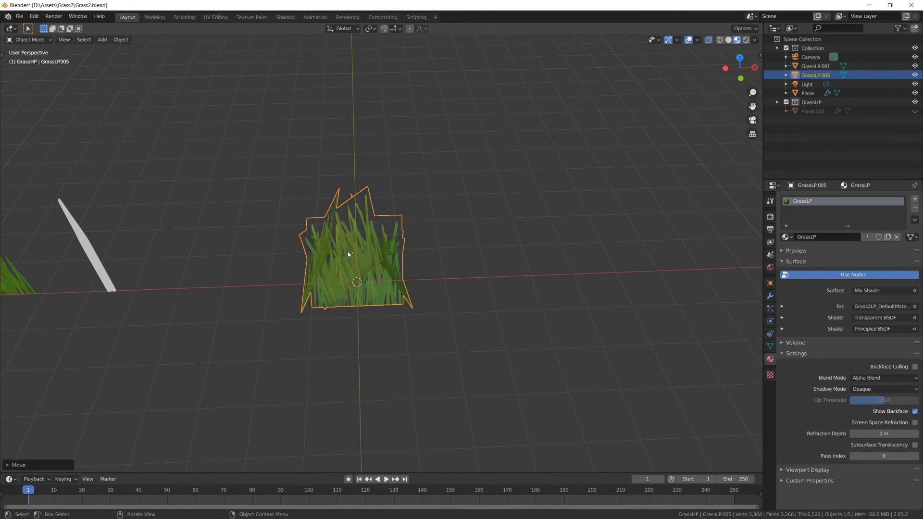
left_click(120, 39)
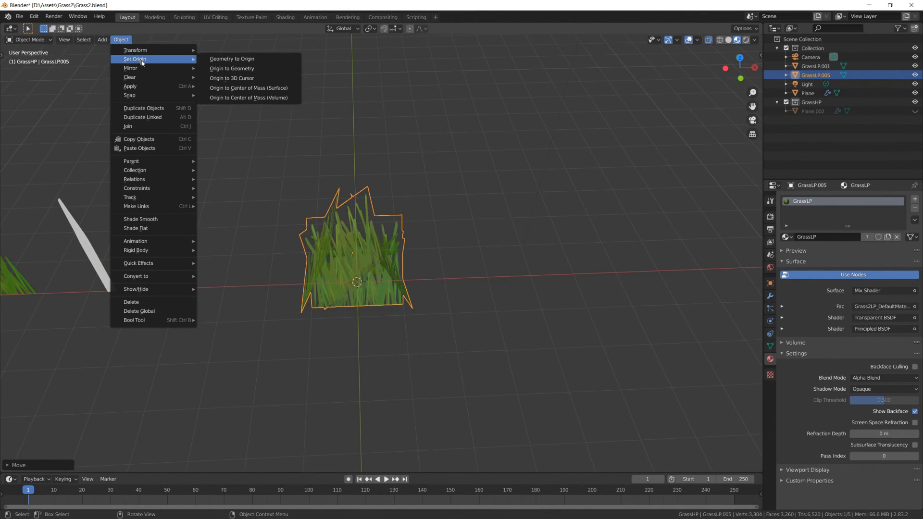
left_click(231, 59)
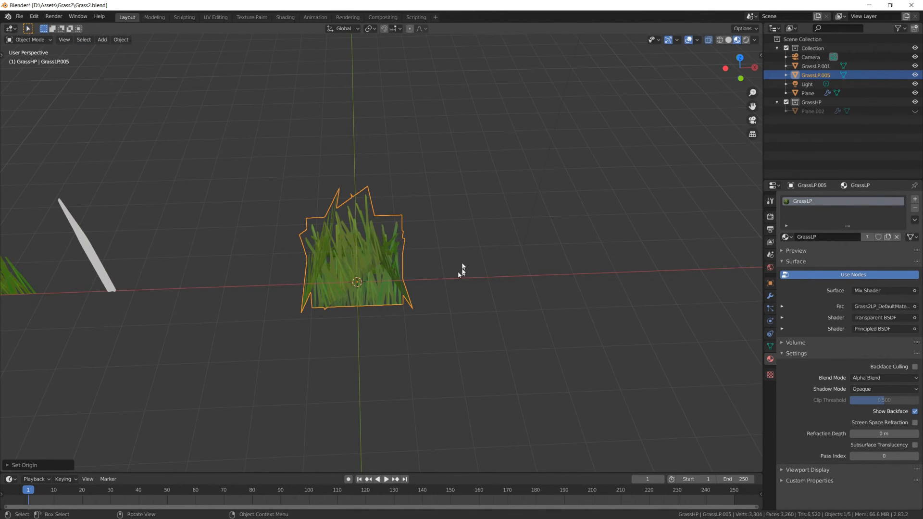
left_click_drag(461, 273, 482, 188)
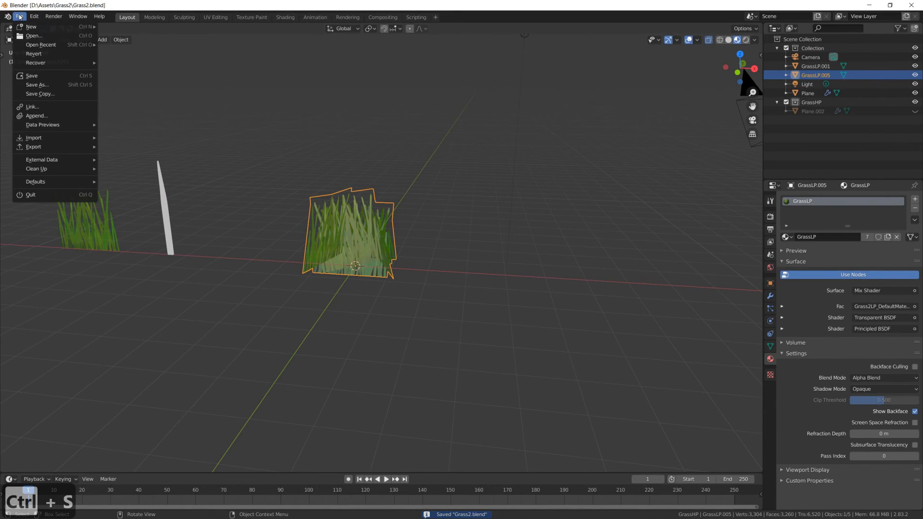
Set FBX export to selected mesh objects only, no baked animation, targeting Grass2LP.fbx.
left_click(34, 147)
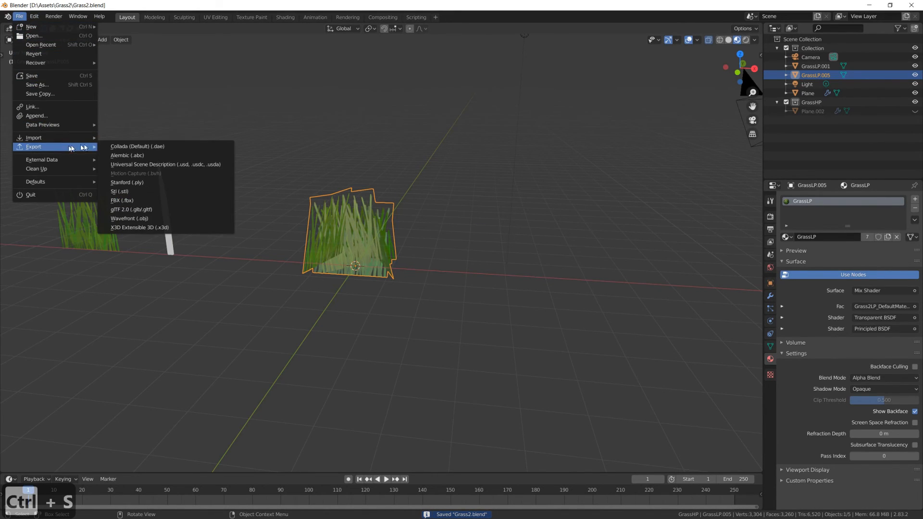
left_click(122, 200)
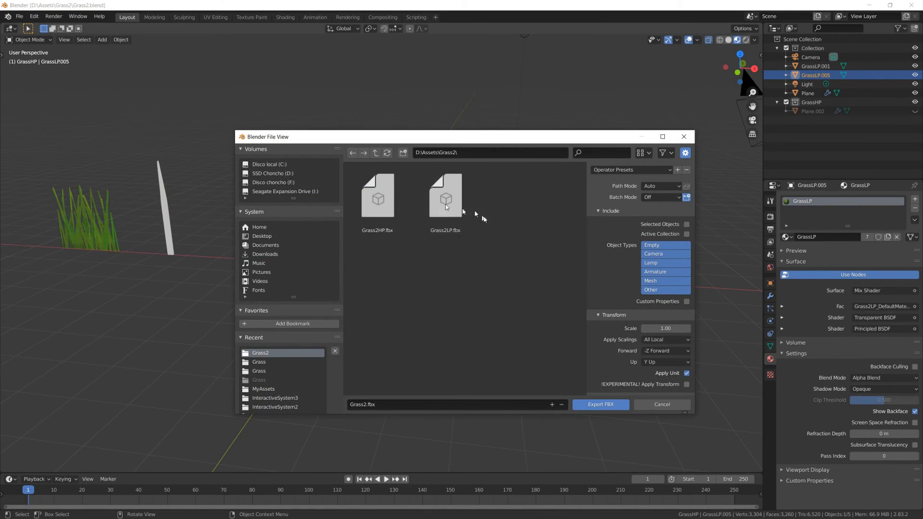
left_click(686, 224)
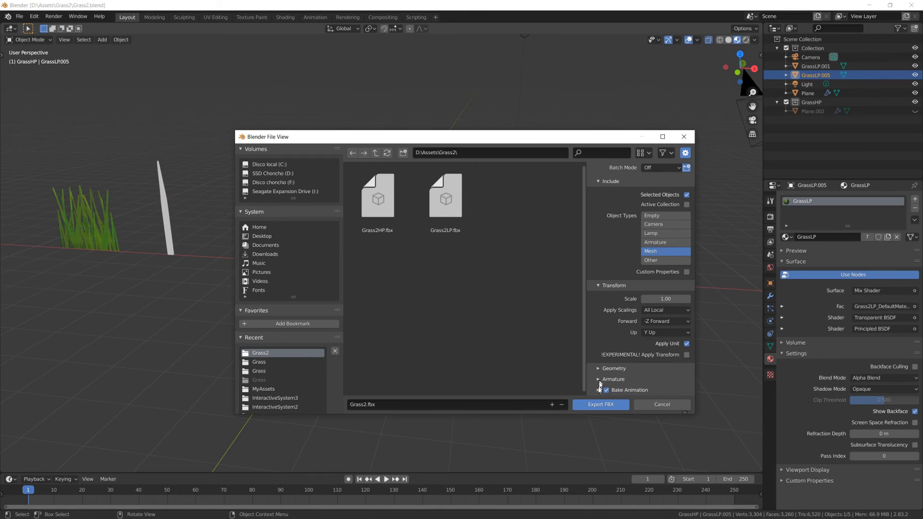
left_click(605, 390)
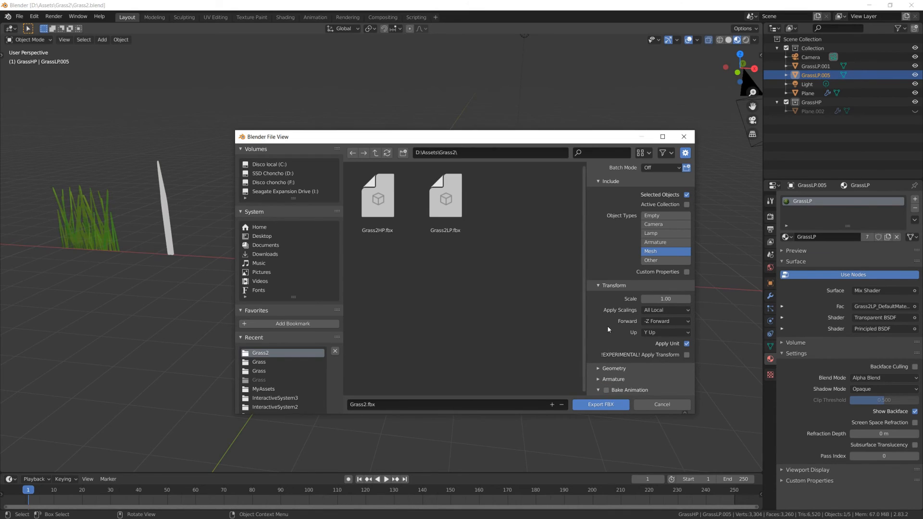
left_click(445, 197)
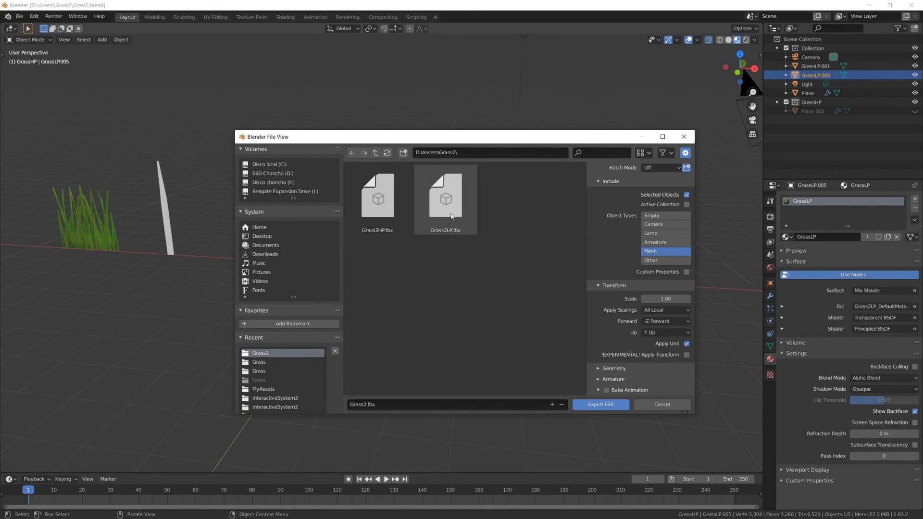
left_click(445, 198)
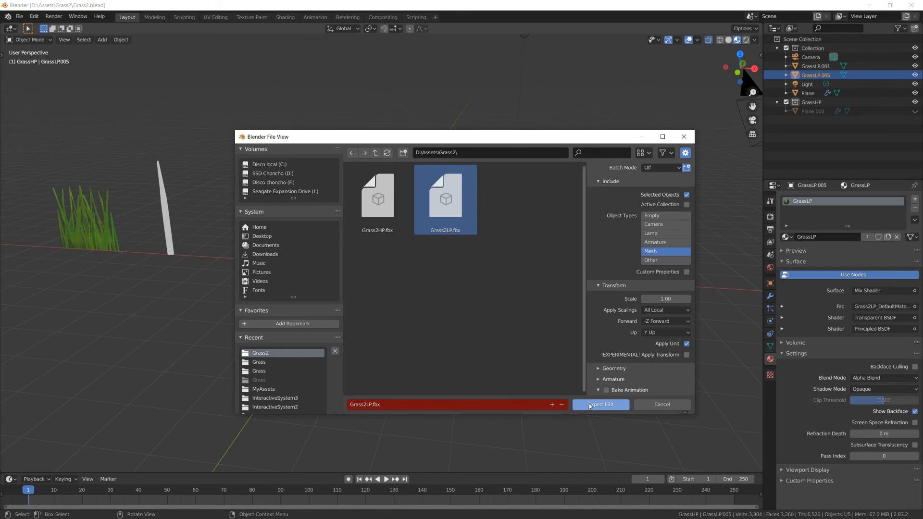